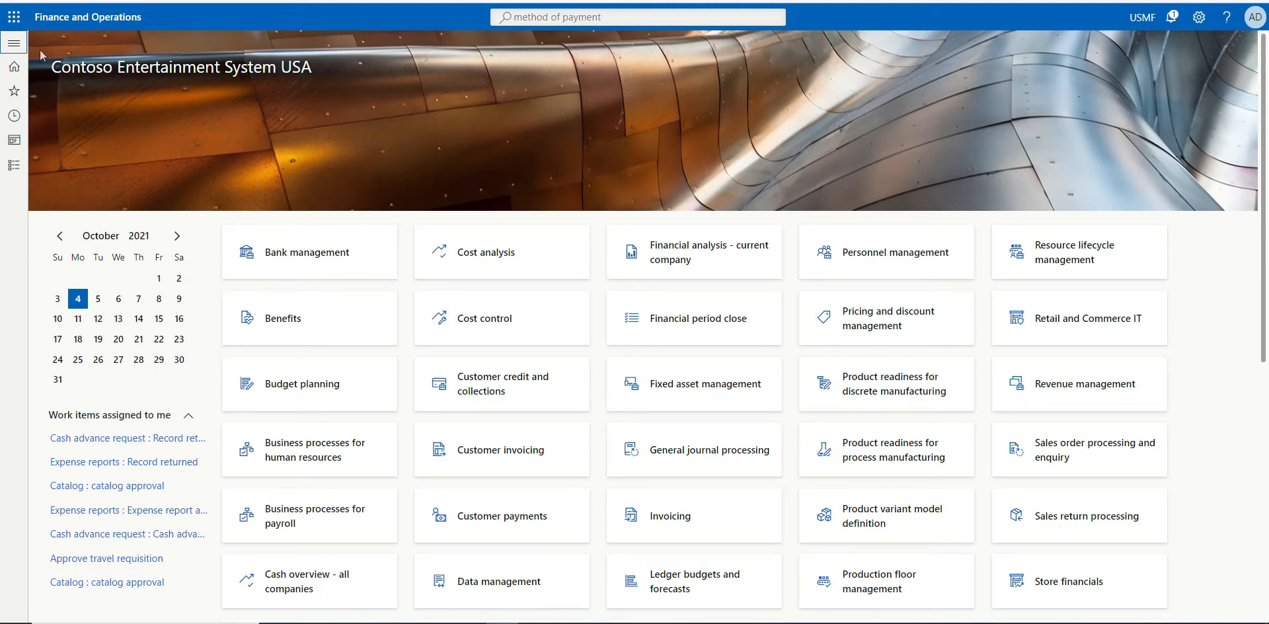
{"action": "mouse_move", "coordinate": [13, 42]}
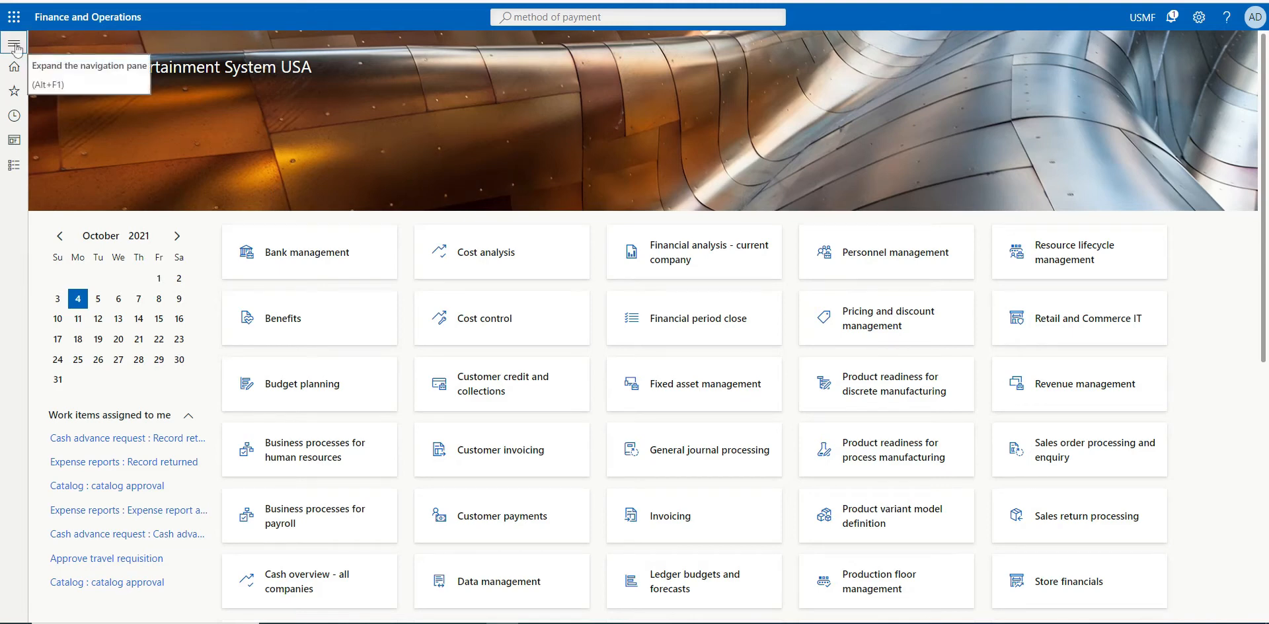
- Open Accounts payable > Payment setup > Methods of payment for vendors
{"action": "left_click", "coordinate": [14, 43]}
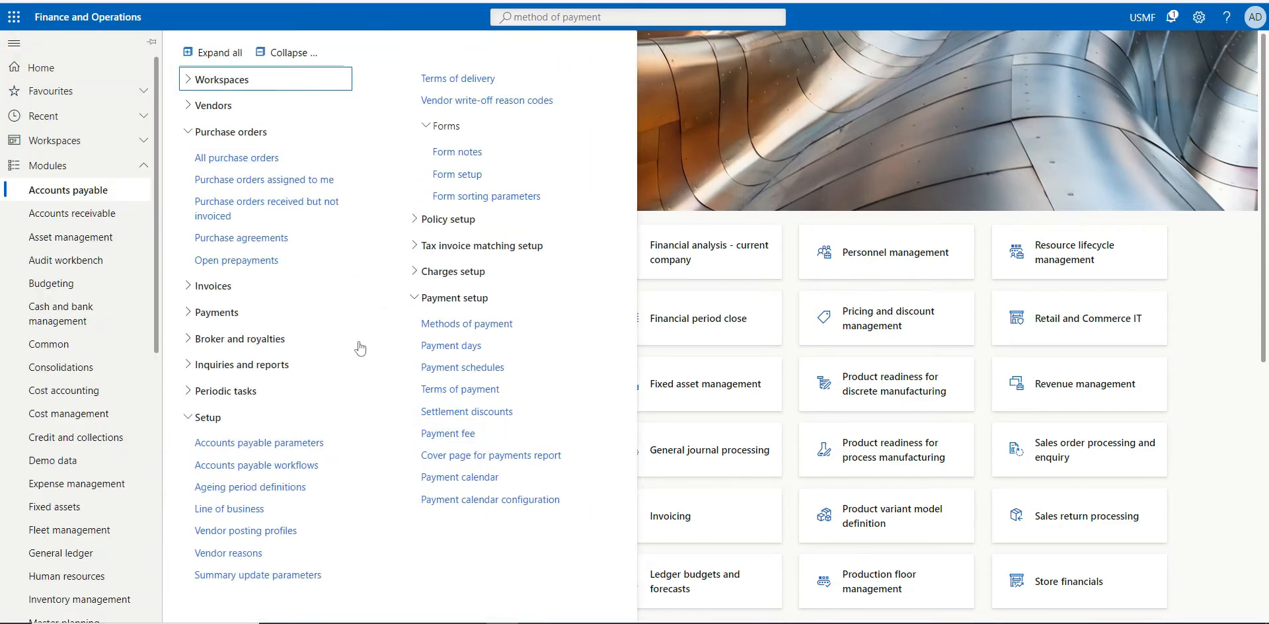
{"action": "mouse_move", "coordinate": [466, 323]}
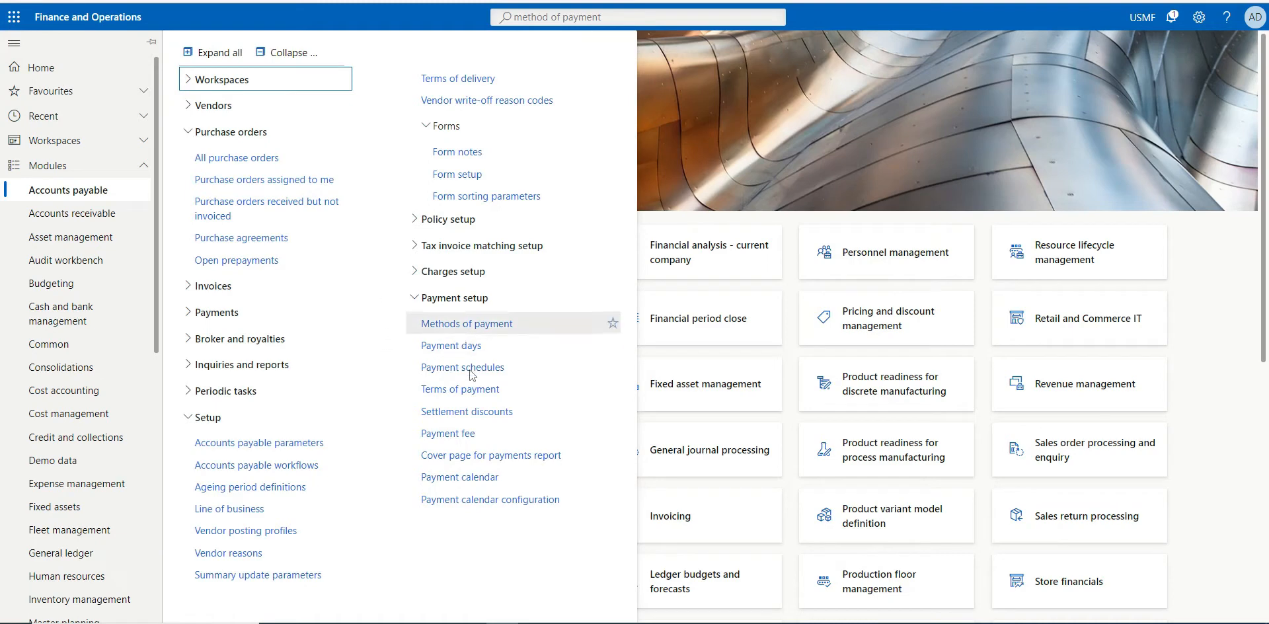
{"action": "left_click", "coordinate": [466, 323]}
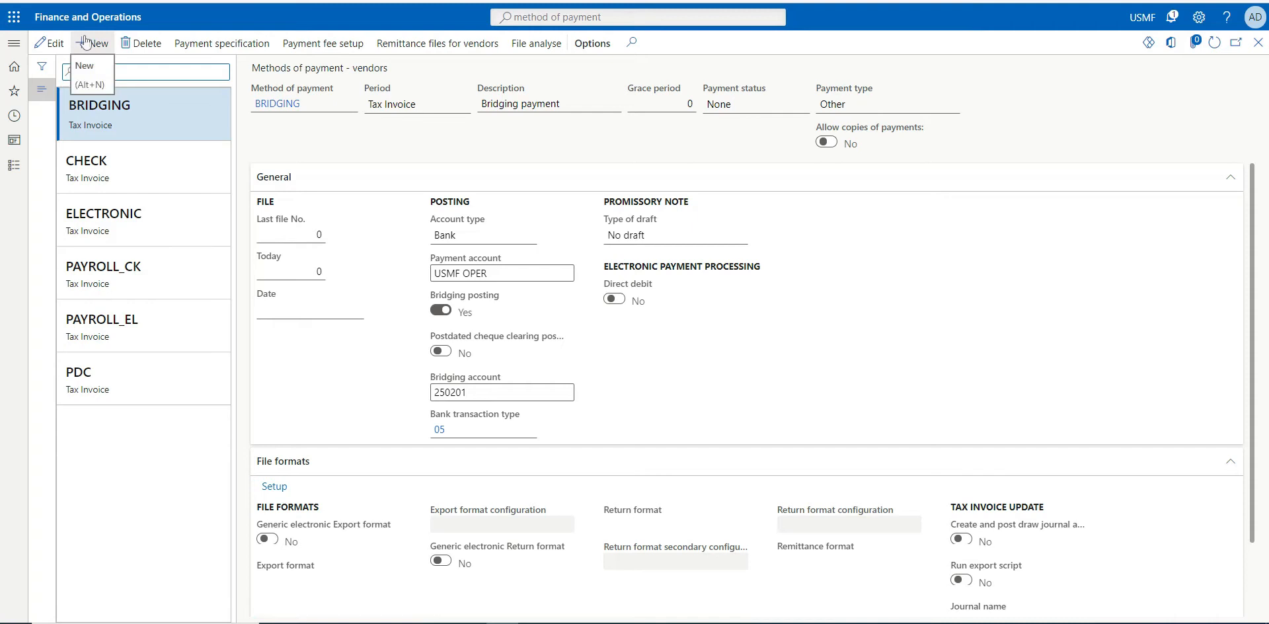
{"action": "mouse_move", "coordinate": [144, 118]}
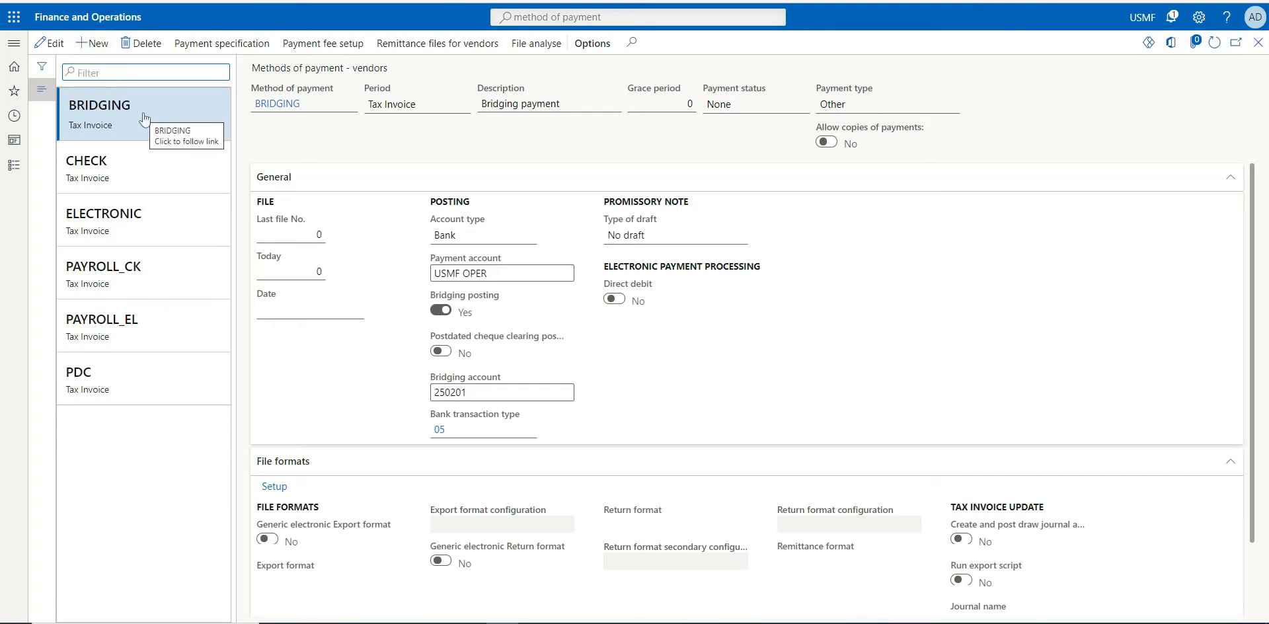
{"action": "mouse_move", "coordinate": [461, 109]}
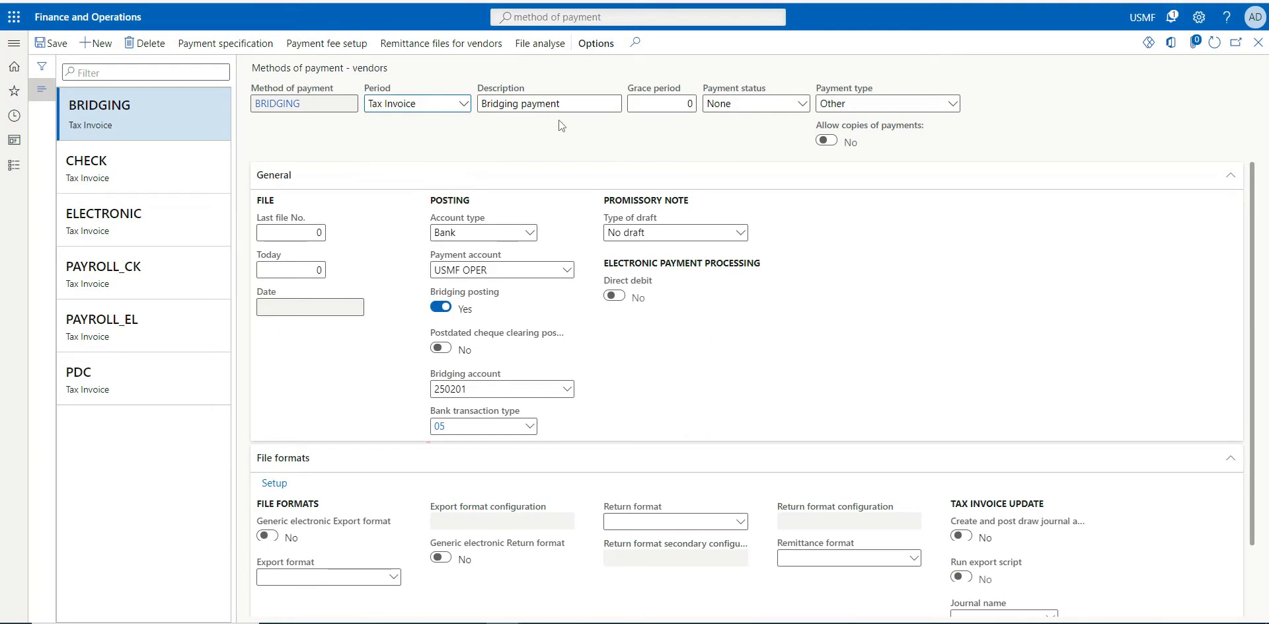
- Check that the BRIDGING method uses bridging posting to account 250201
{"action": "triple_click", "coordinate": [548, 102]}
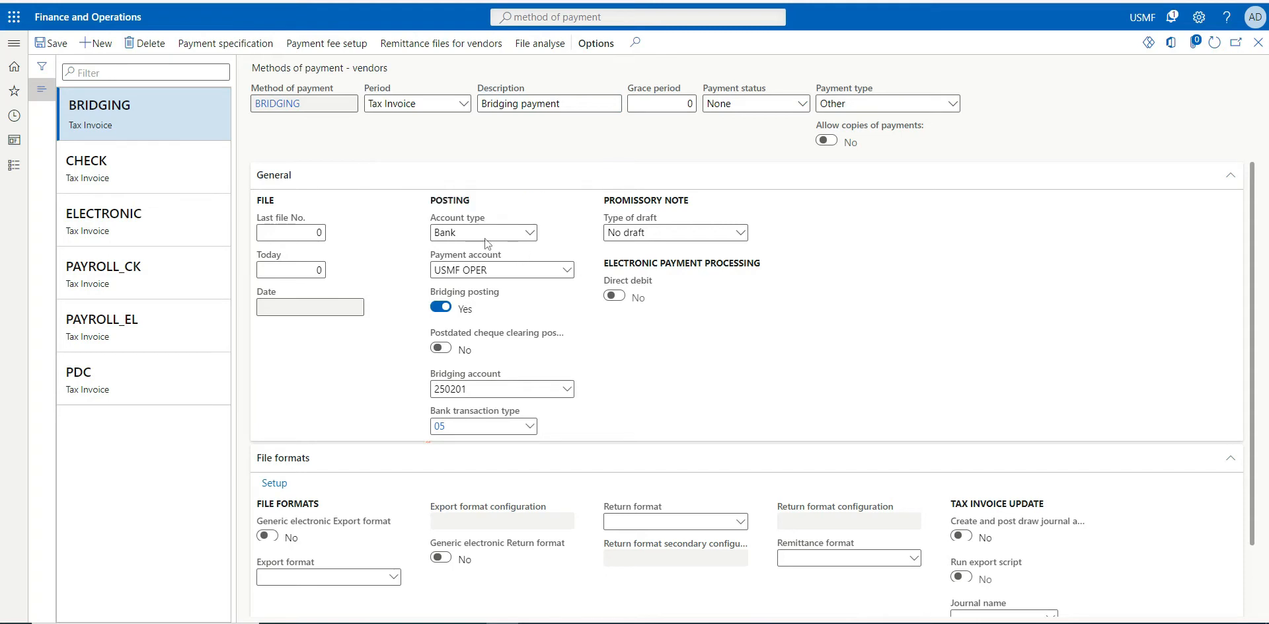
{"action": "mouse_move", "coordinate": [483, 231]}
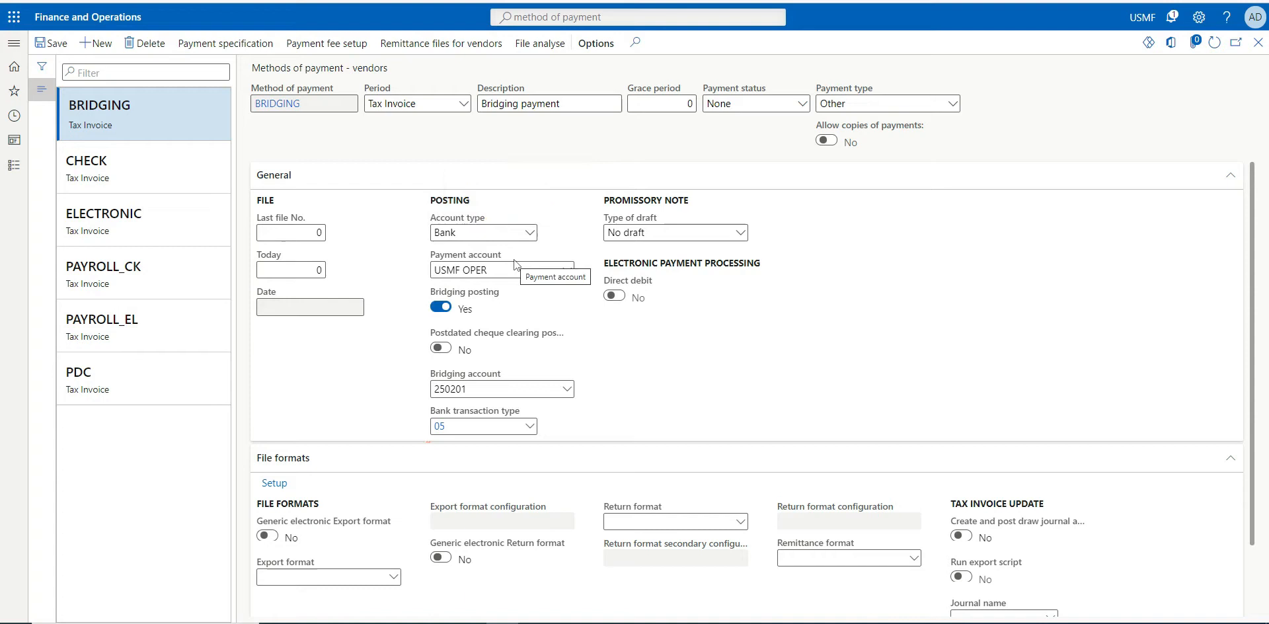
{"action": "mouse_move", "coordinate": [511, 291]}
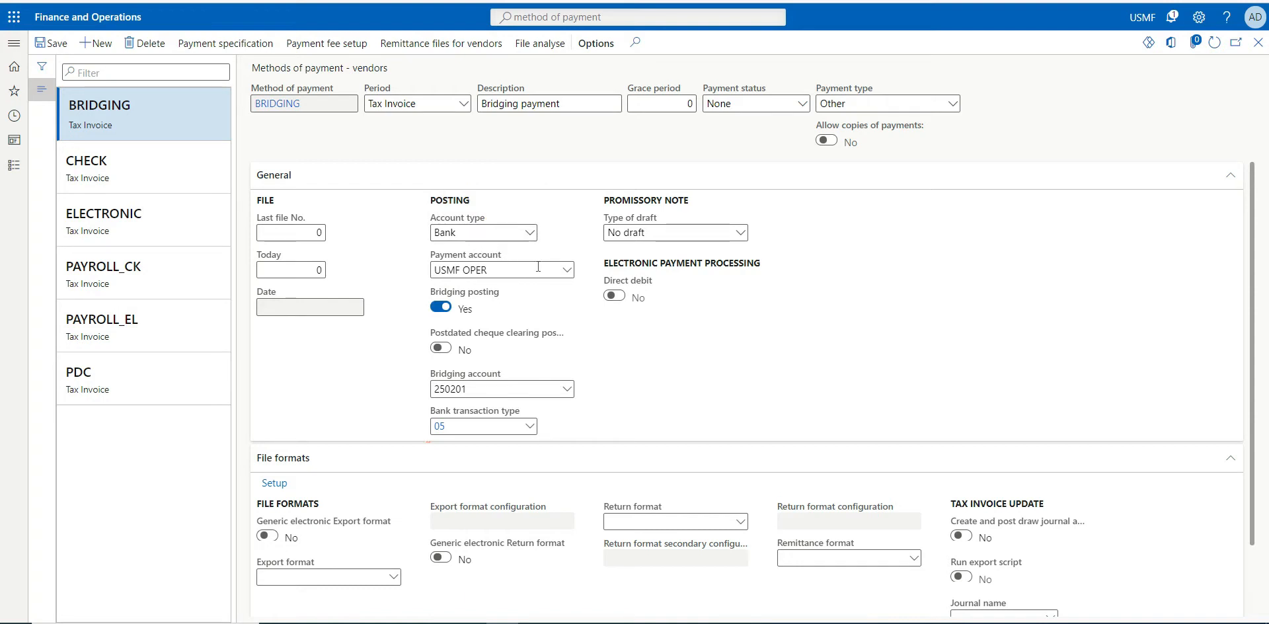
{"action": "mouse_move", "coordinate": [541, 284]}
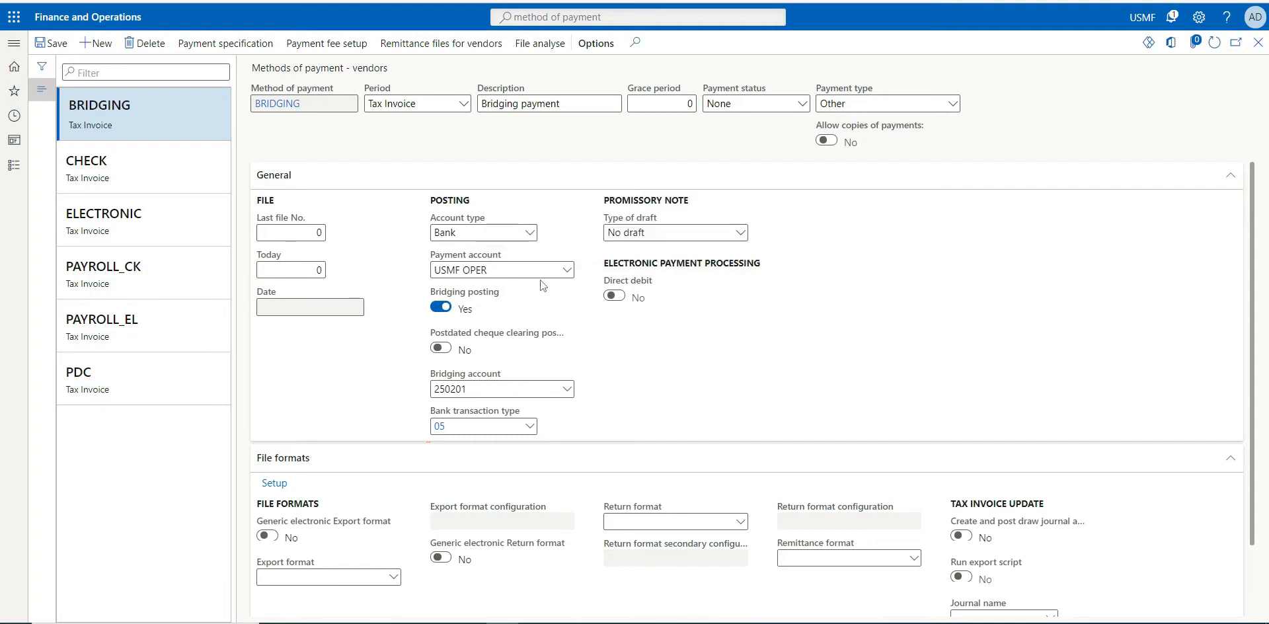
{"action": "mouse_move", "coordinate": [122, 118]}
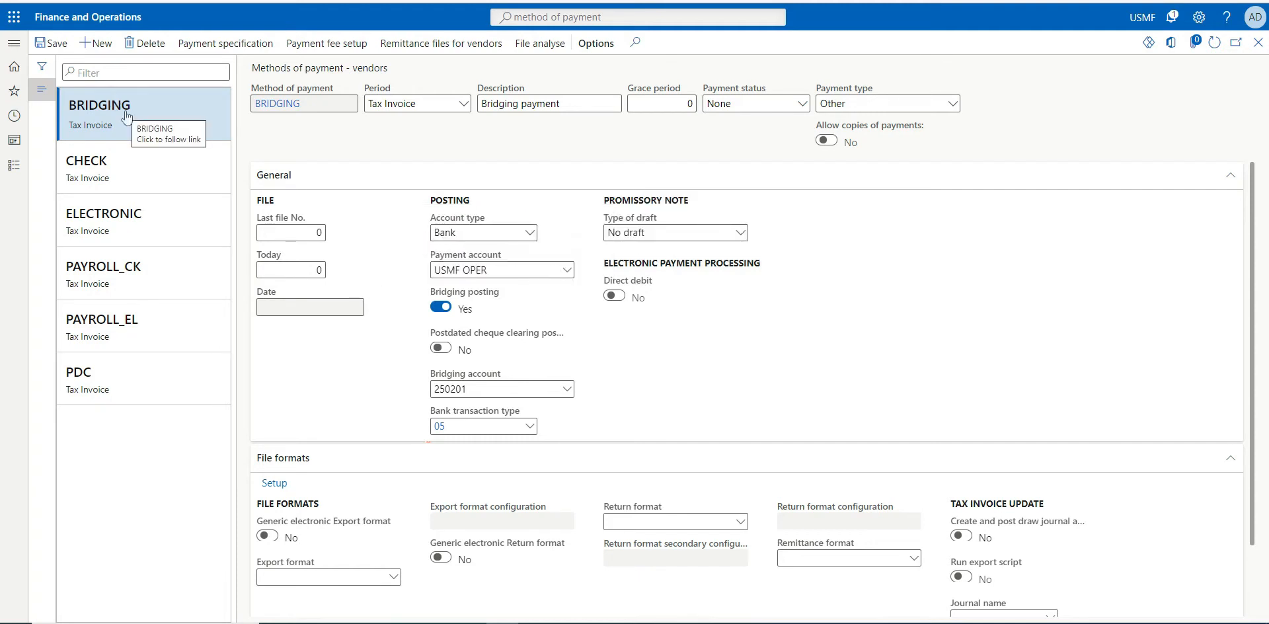
{"action": "mouse_move", "coordinate": [147, 118]}
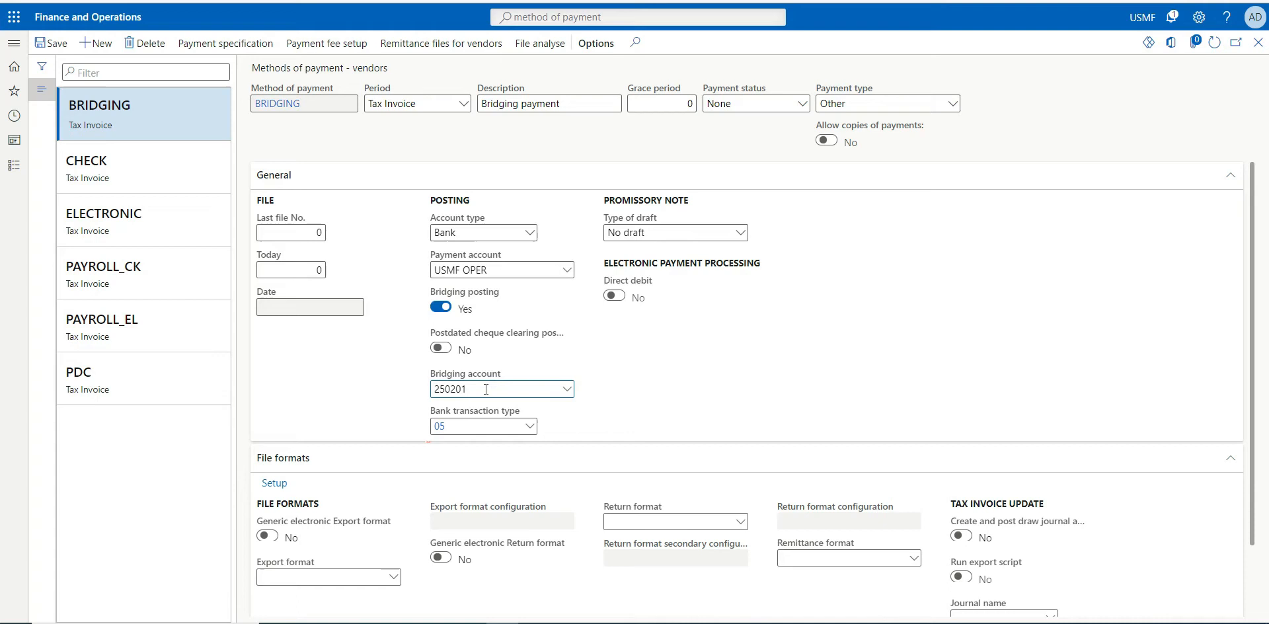
{"action": "left_click", "coordinate": [486, 389]}
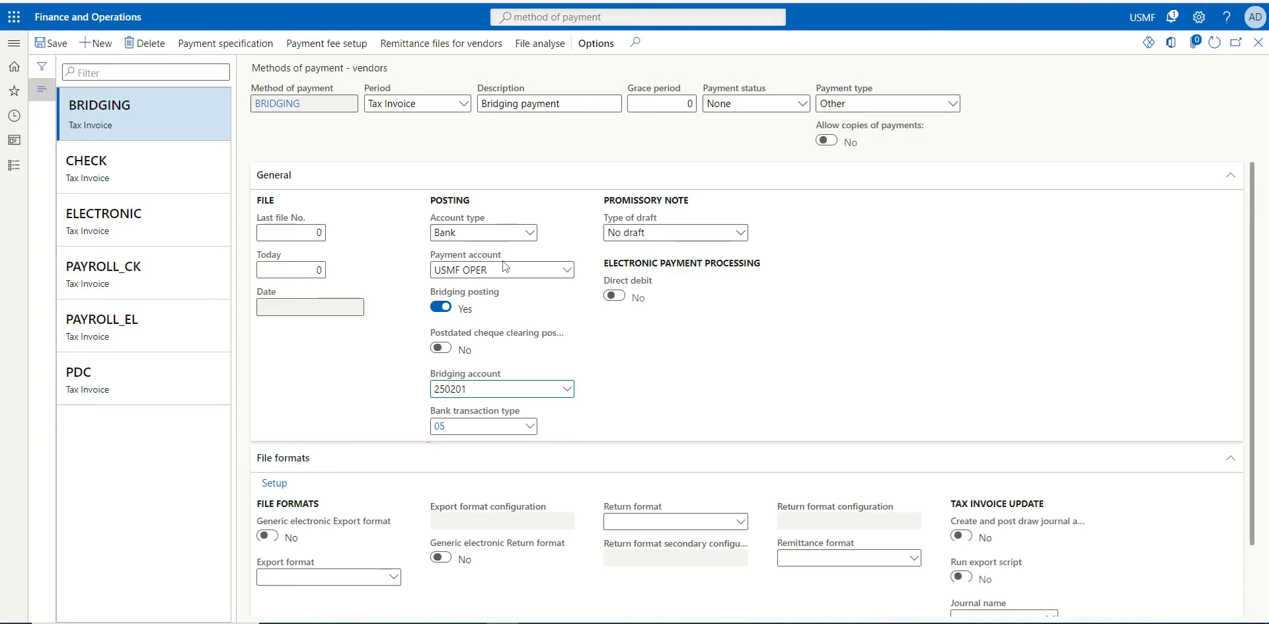
{"action": "mouse_move", "coordinate": [531, 276]}
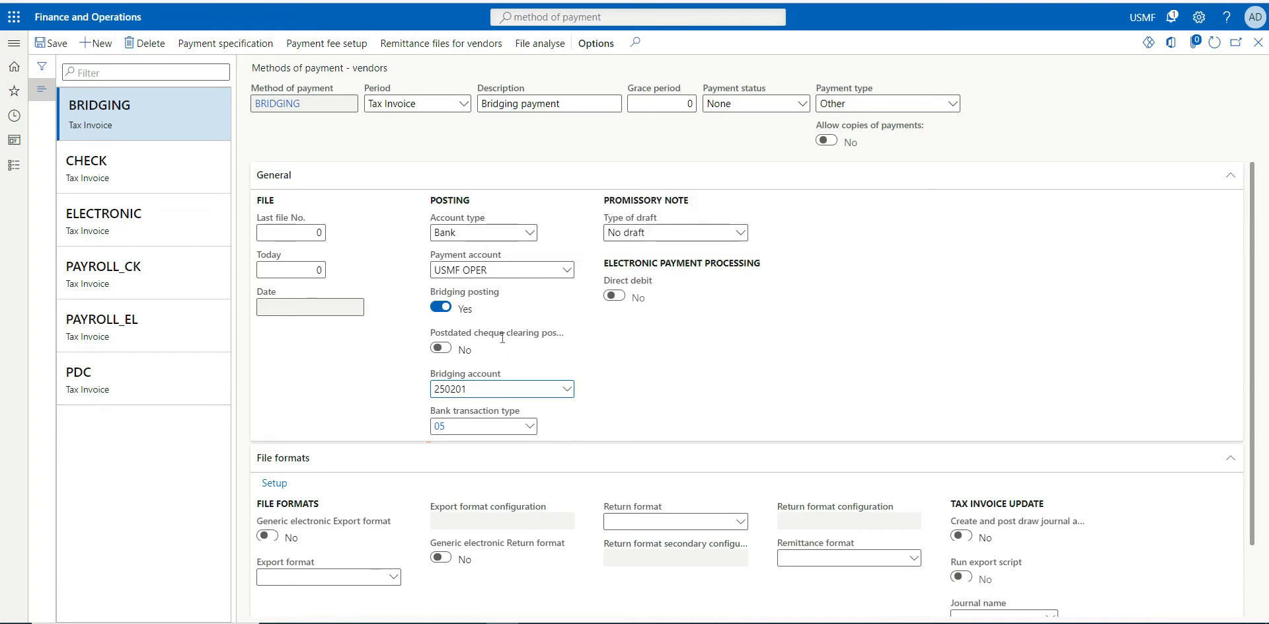
{"action": "mouse_move", "coordinate": [602, 369]}
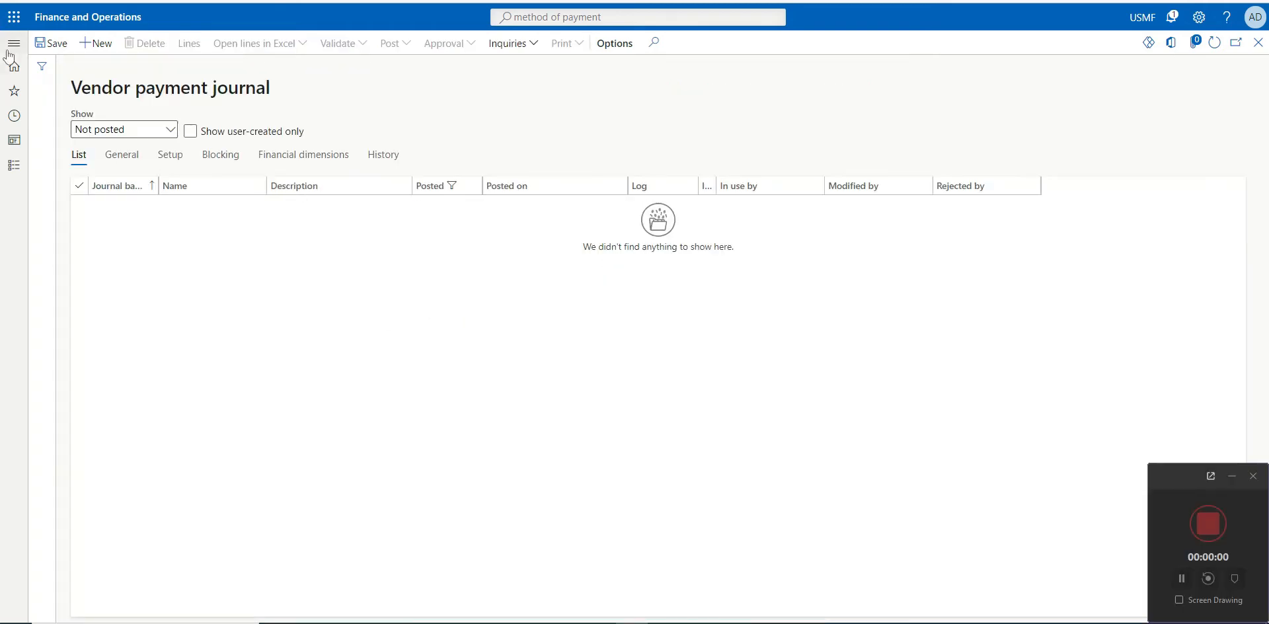
- Create a new vendor payment journal using the VendPay journal name
{"action": "left_click", "coordinate": [13, 43]}
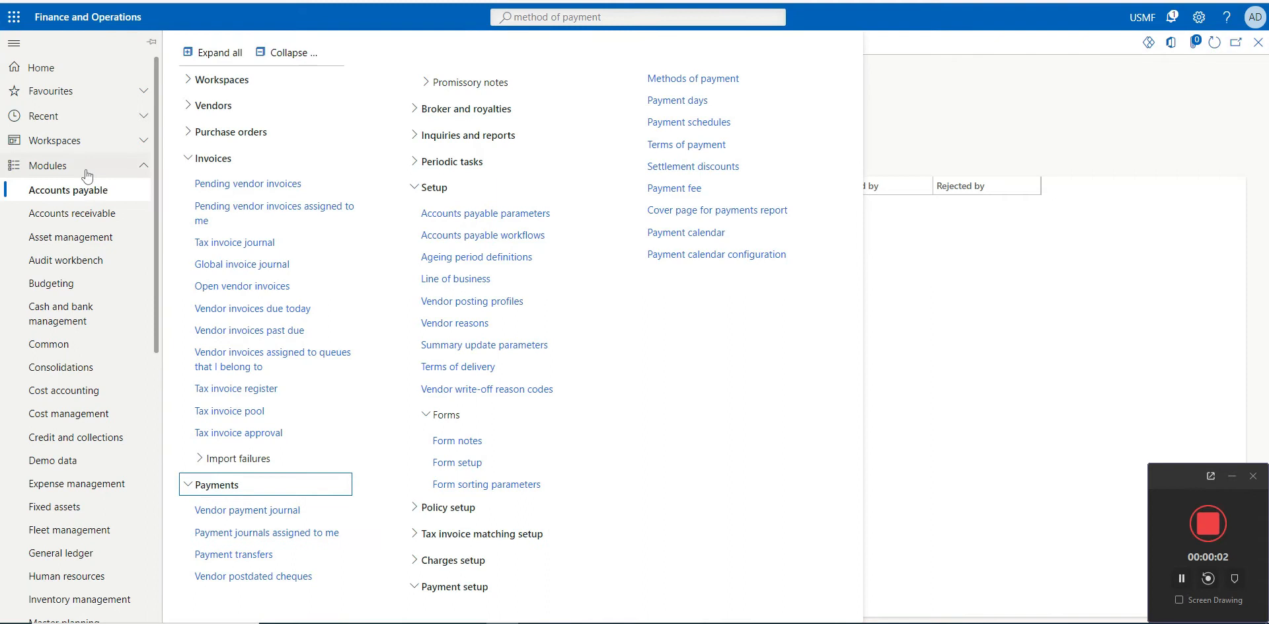
{"action": "left_click", "coordinate": [248, 510]}
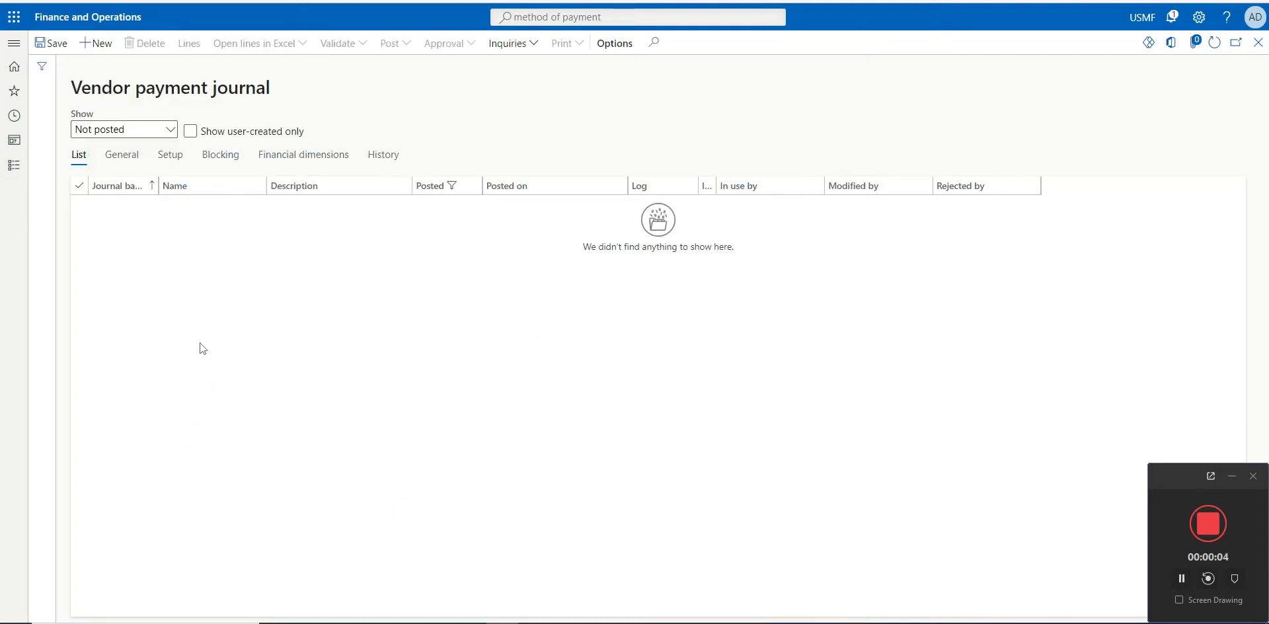
{"action": "left_click", "coordinate": [94, 43]}
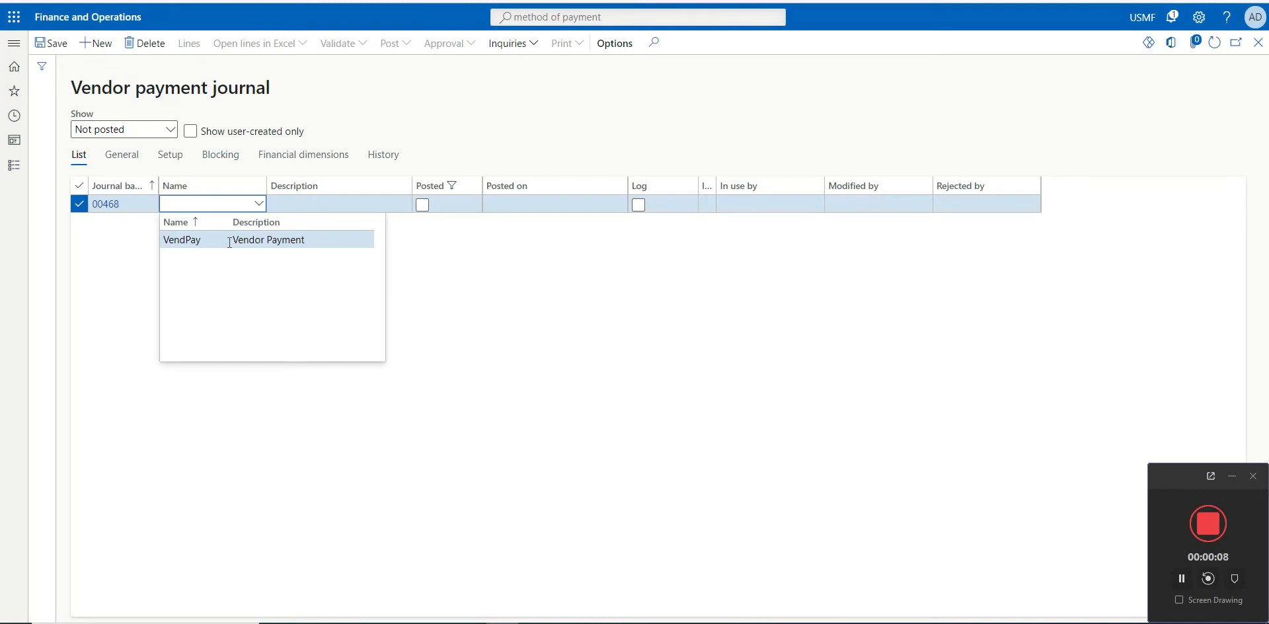
{"action": "left_click", "coordinate": [181, 239]}
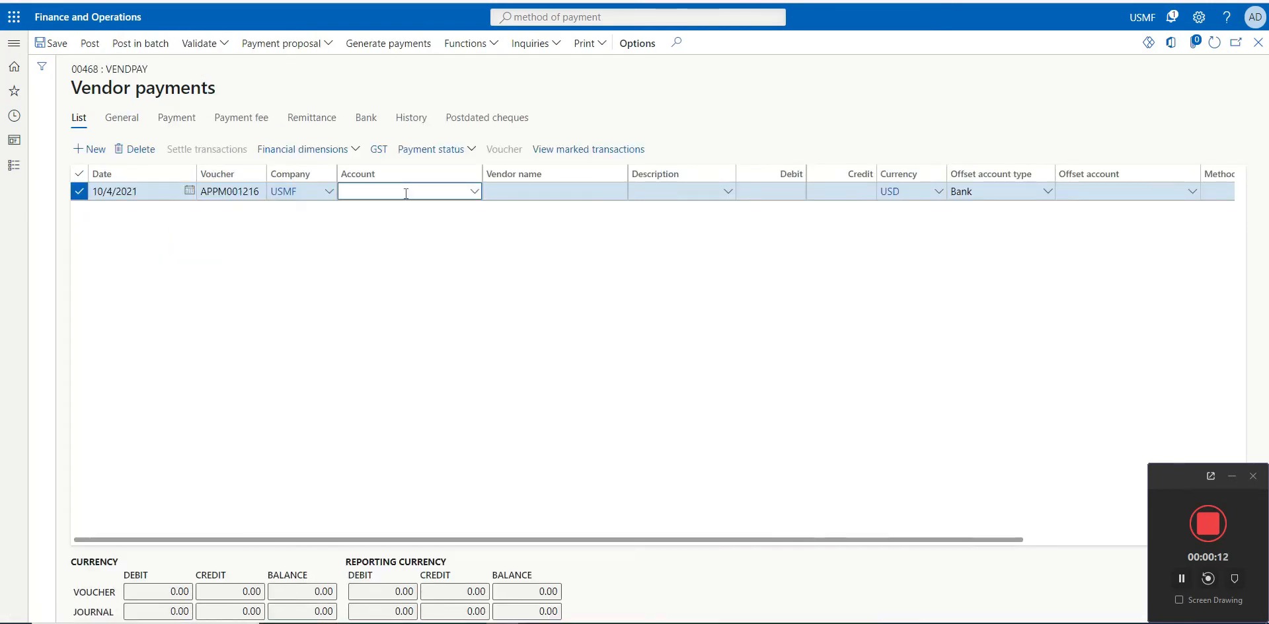
- Enter vendor 1001 Acme Office Supplies on the payment line and list its open invoices
{"action": "type", "text": "1001"}
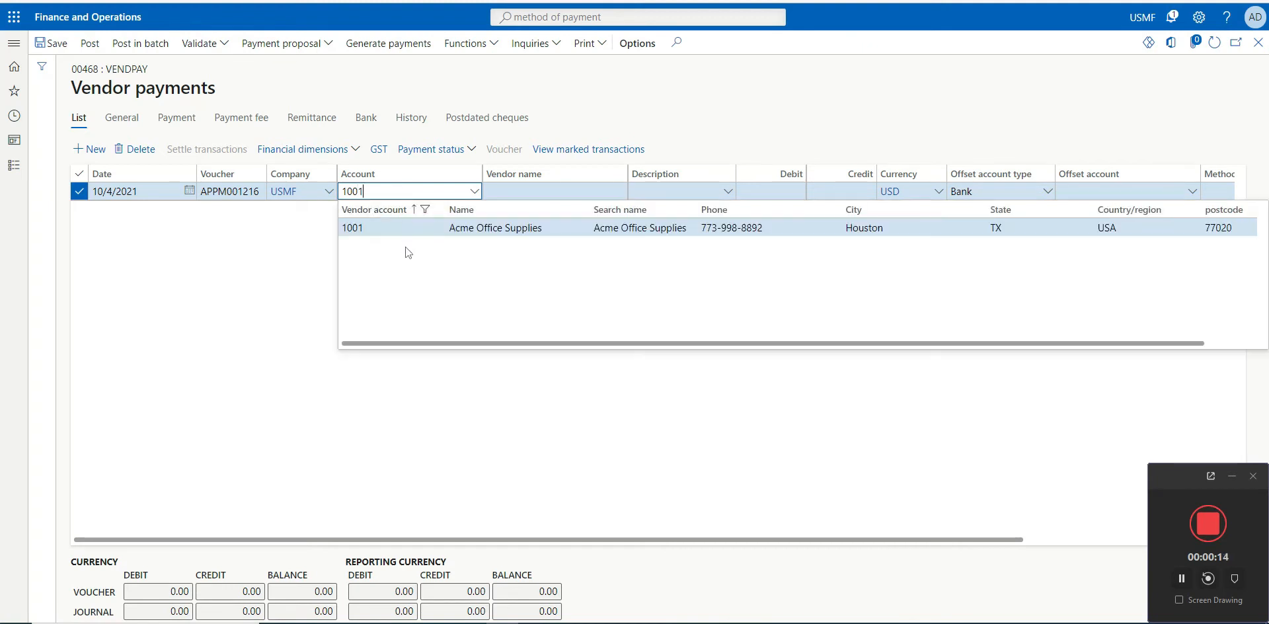
{"action": "left_click", "coordinate": [352, 227]}
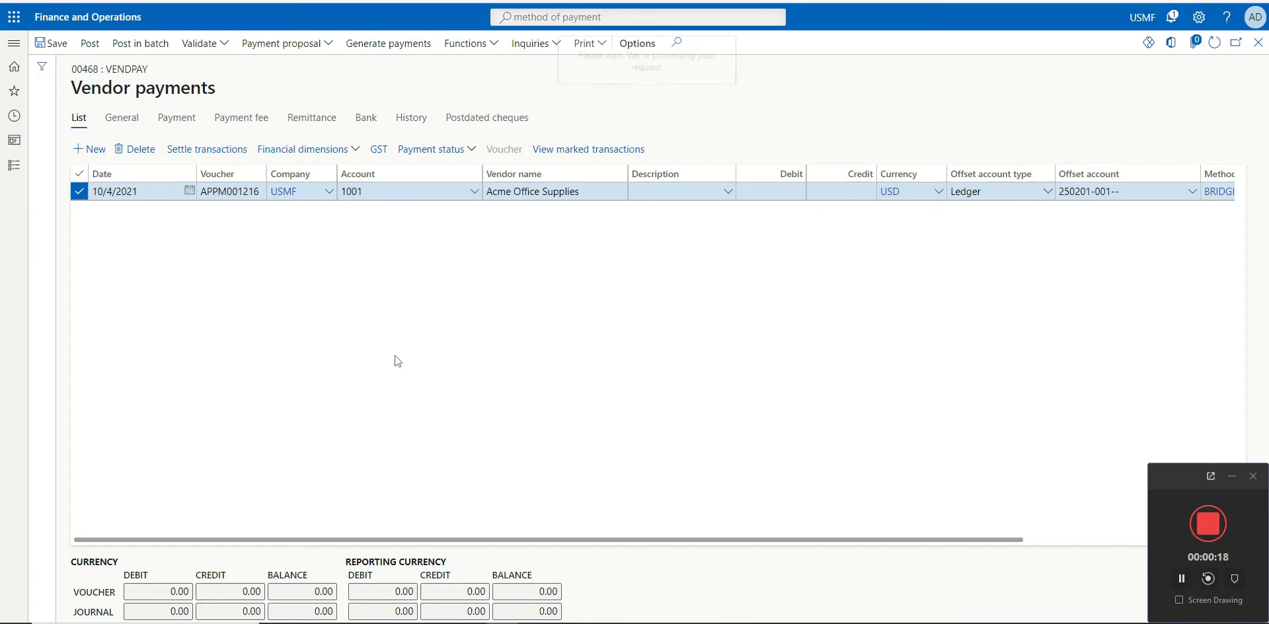
{"action": "left_click", "coordinate": [206, 148]}
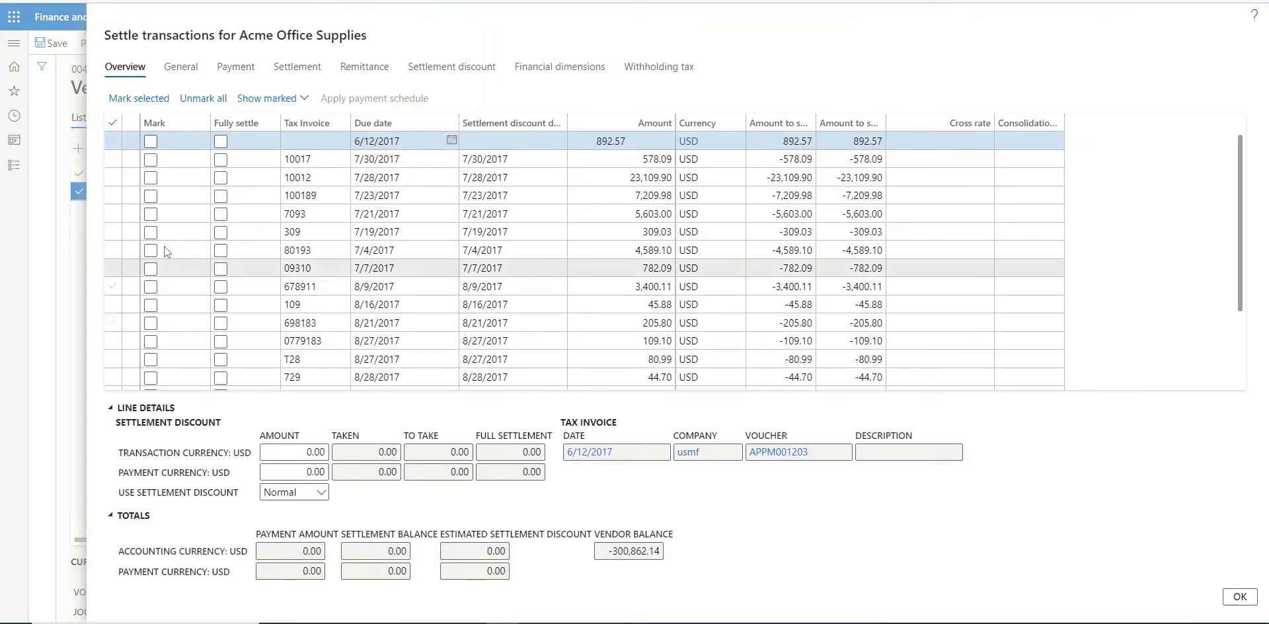
- Mark Acme's open invoices for settlement, giving the line a 248,949.00 debit
{"action": "scroll", "scroll_direction": "down", "scroll_amount": 3}
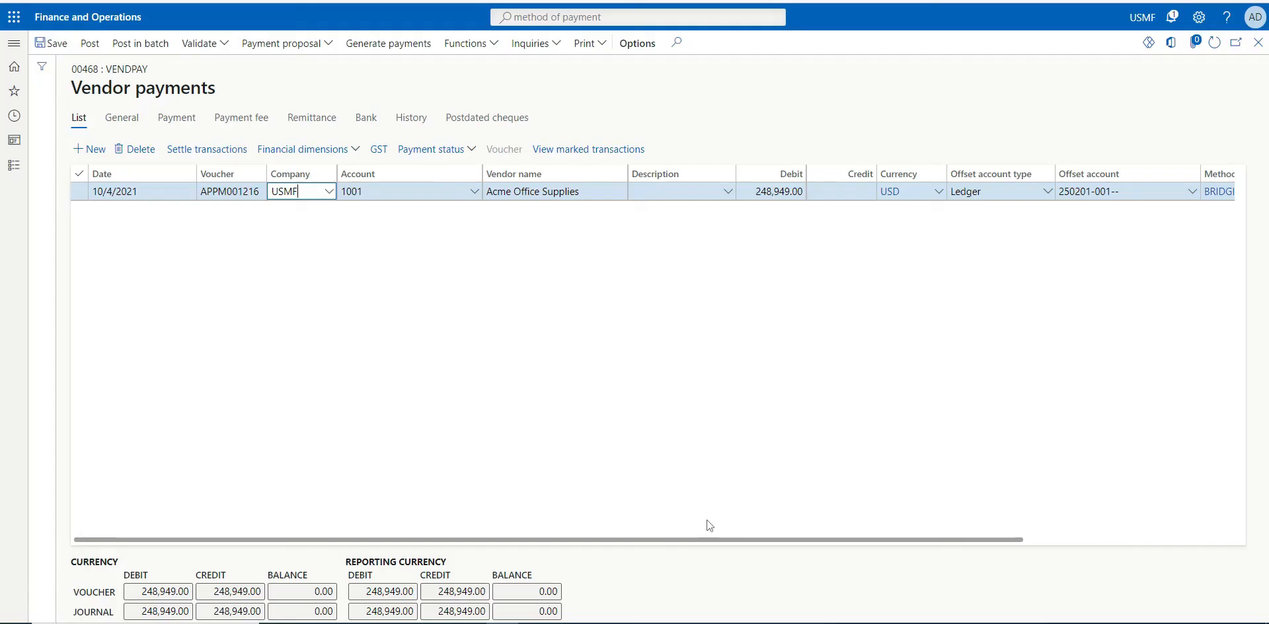
- Change the offset account type and commit the line so it offsets to ledger 250201-001--
{"action": "scroll", "scroll_direction": "right", "scroll_amount": 3}
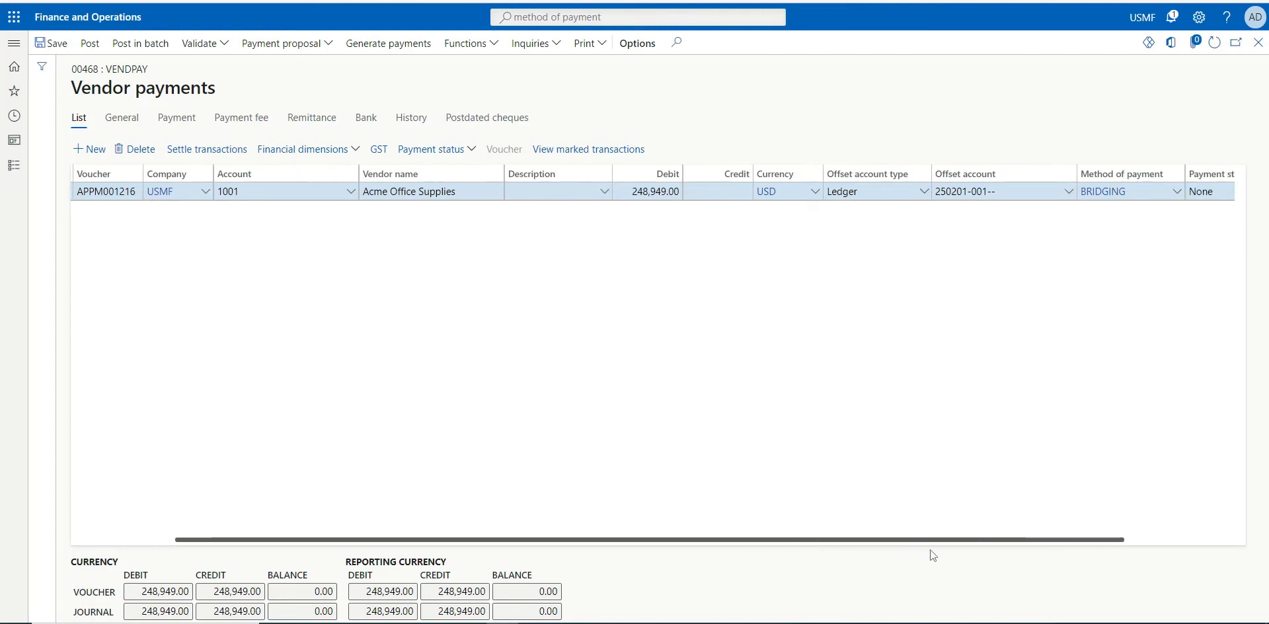
{"action": "scroll", "scroll_direction": "left", "scroll_amount": 3}
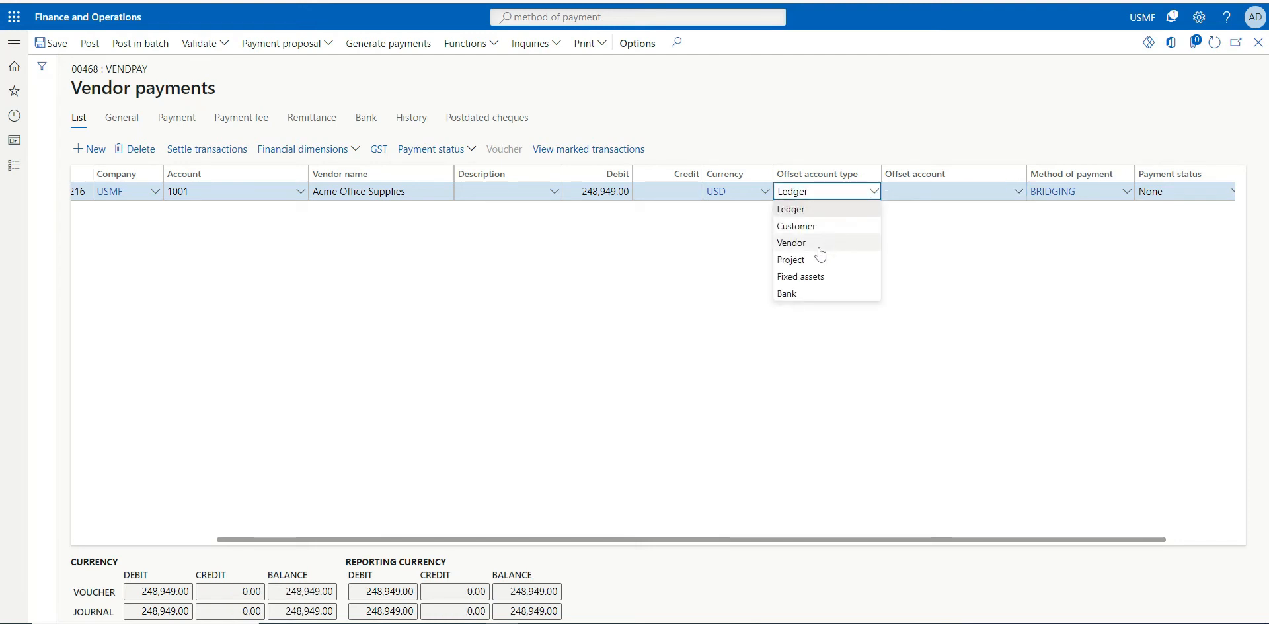
{"action": "left_click", "coordinate": [785, 293]}
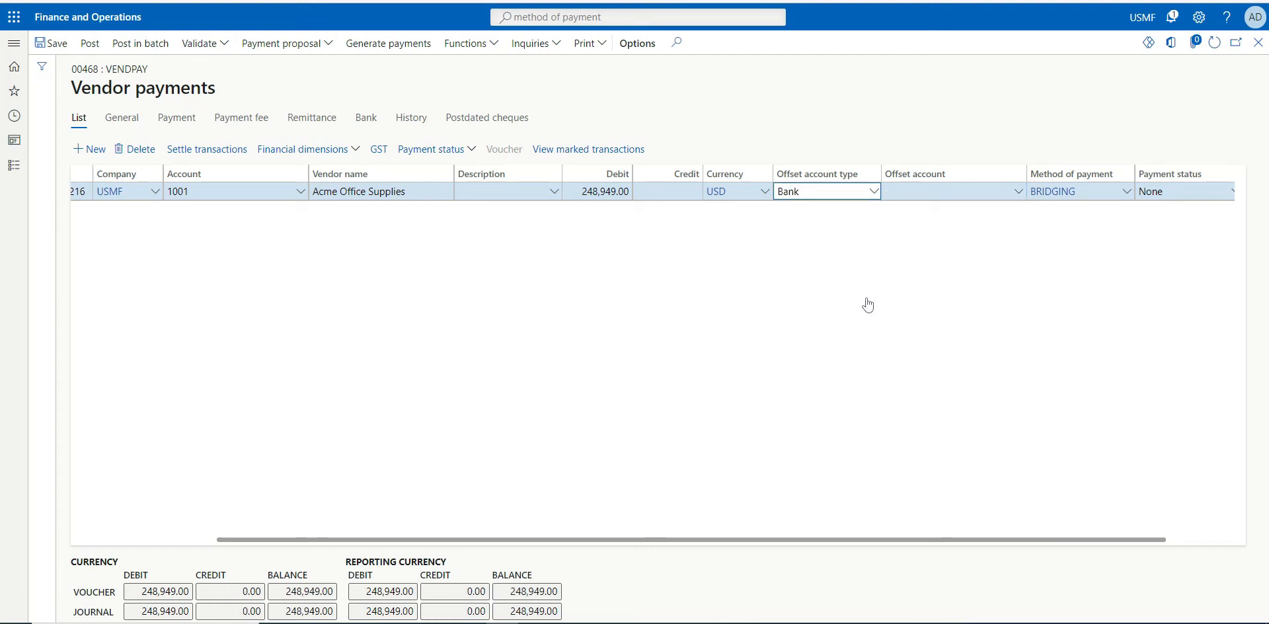
{"action": "mouse_move", "coordinate": [664, 349]}
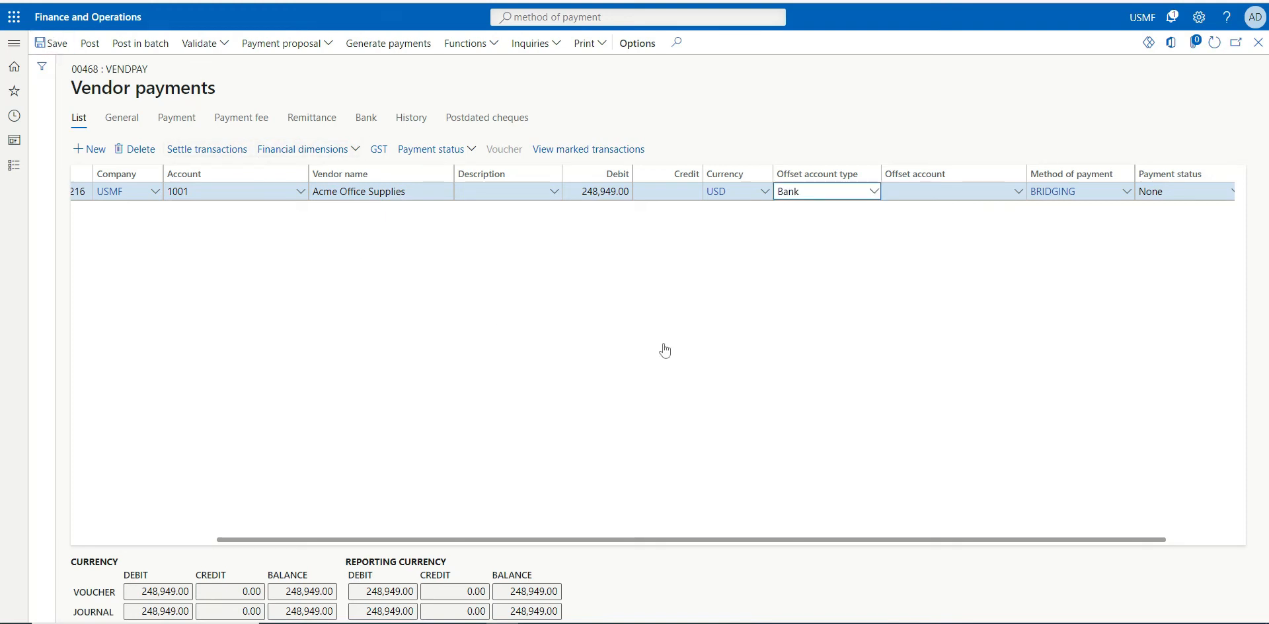
{"action": "left_click", "coordinate": [1076, 191]}
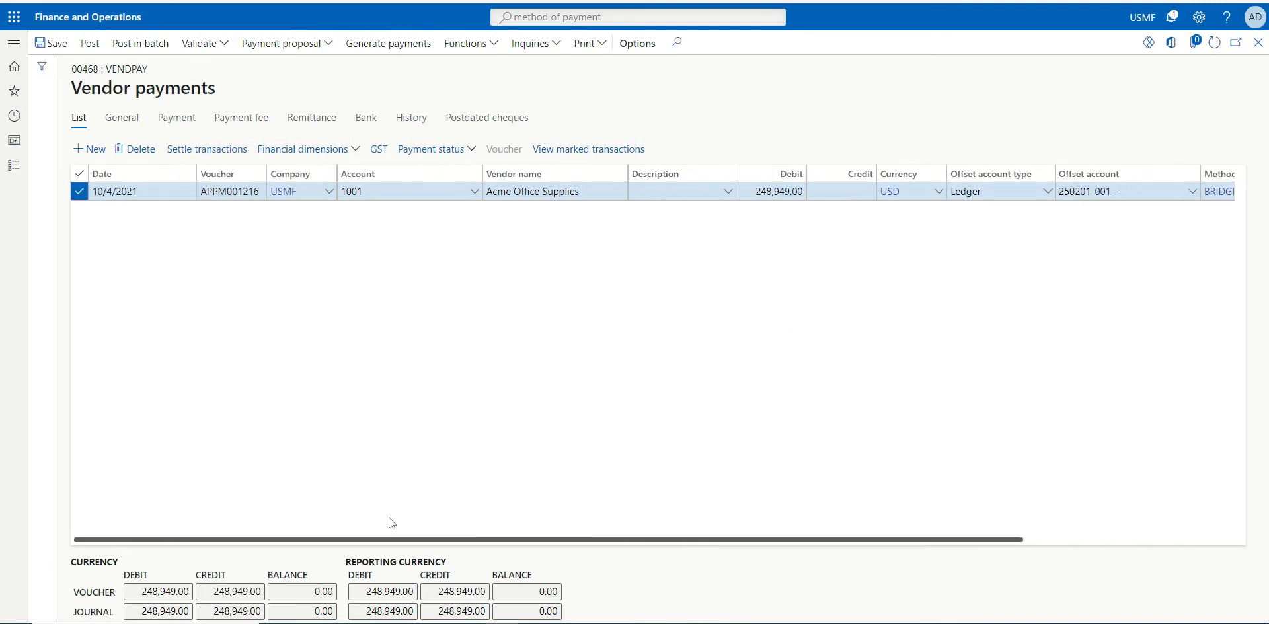
{"action": "mouse_move", "coordinate": [839, 388]}
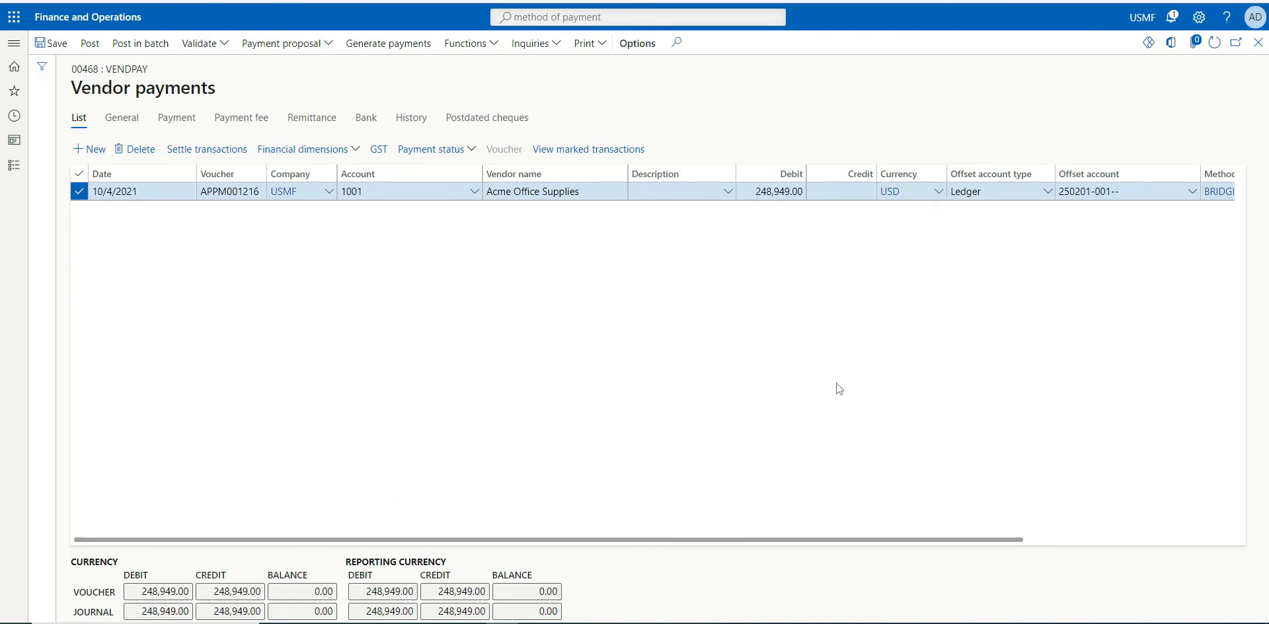
{"action": "scroll", "scroll_direction": "right", "scroll_amount": 3}
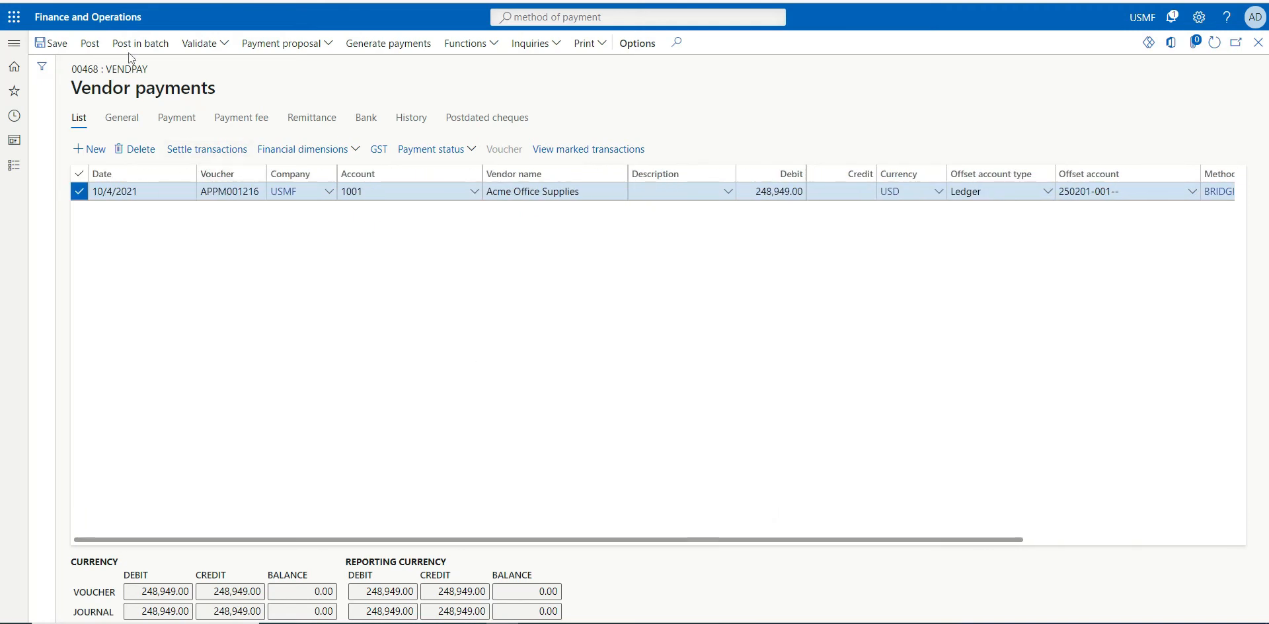
- Post the Acme Office Supplies vendor payment journal
{"action": "left_click", "coordinate": [90, 43]}
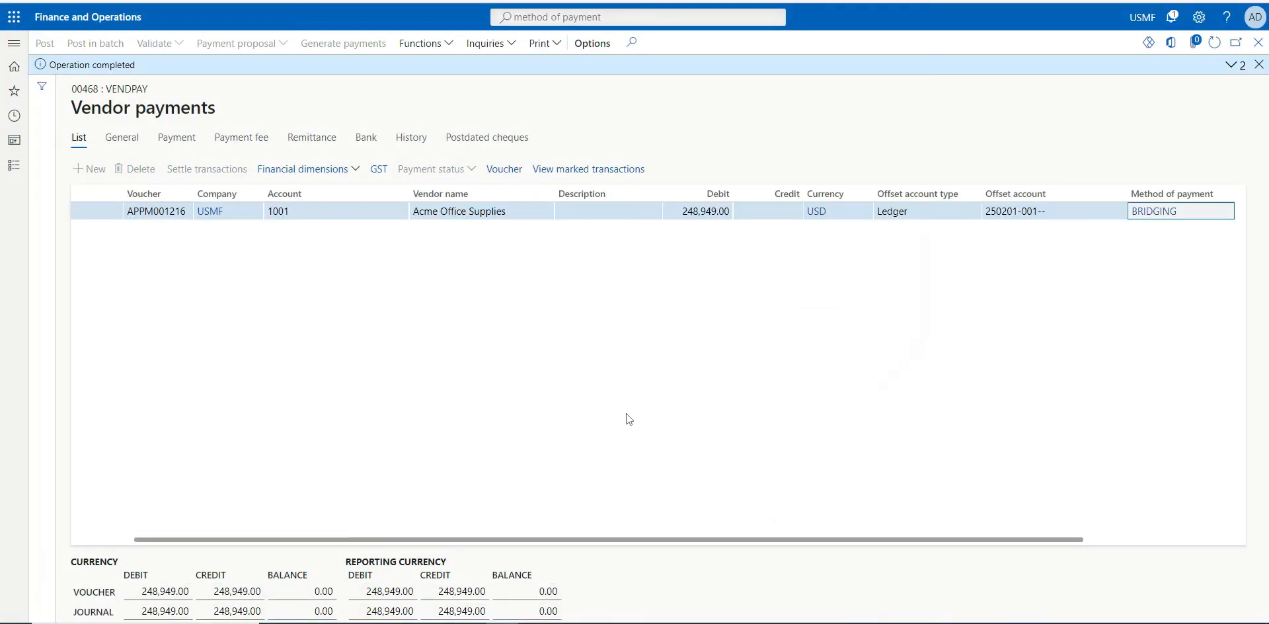
{"action": "mouse_move", "coordinate": [627, 416]}
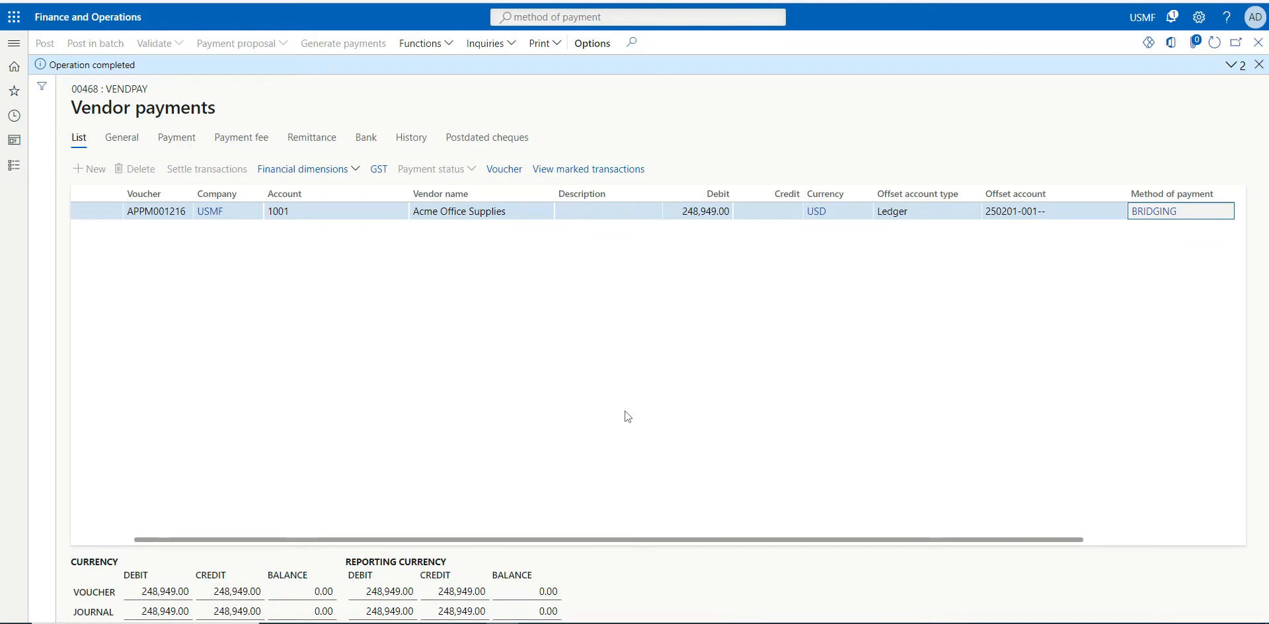
{"action": "mouse_move", "coordinate": [1084, 399]}
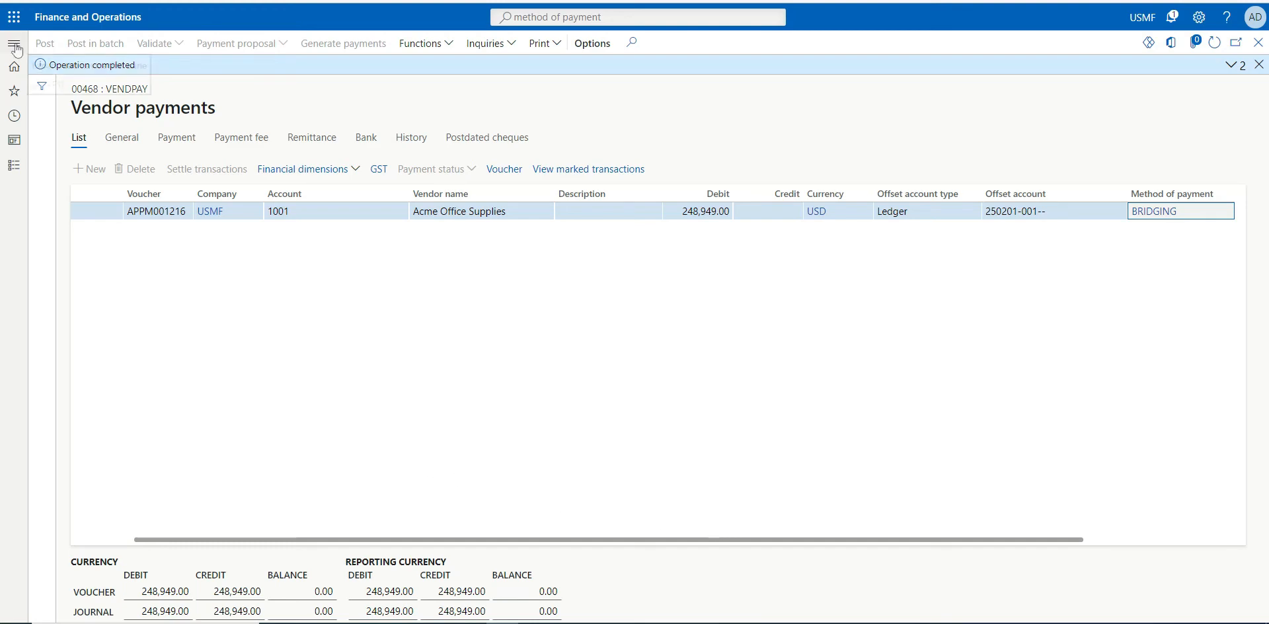
- Create a GenJrn general journal with a bank transfer description
{"action": "left_click", "coordinate": [15, 43]}
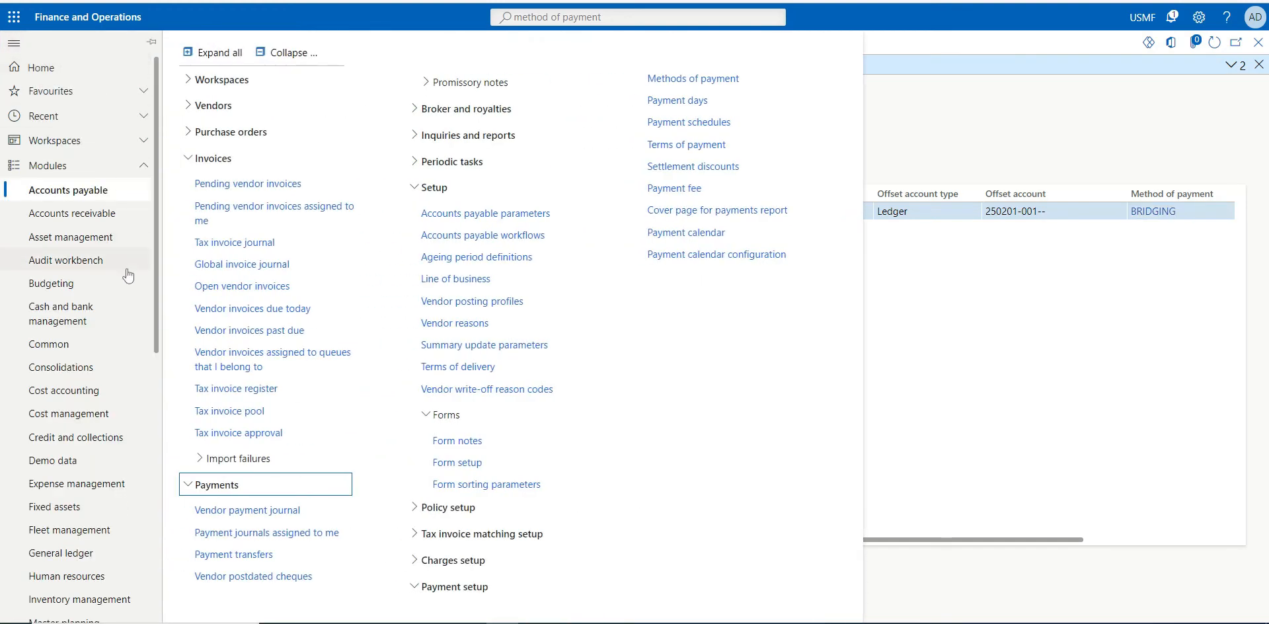
{"action": "left_click", "coordinate": [60, 467]}
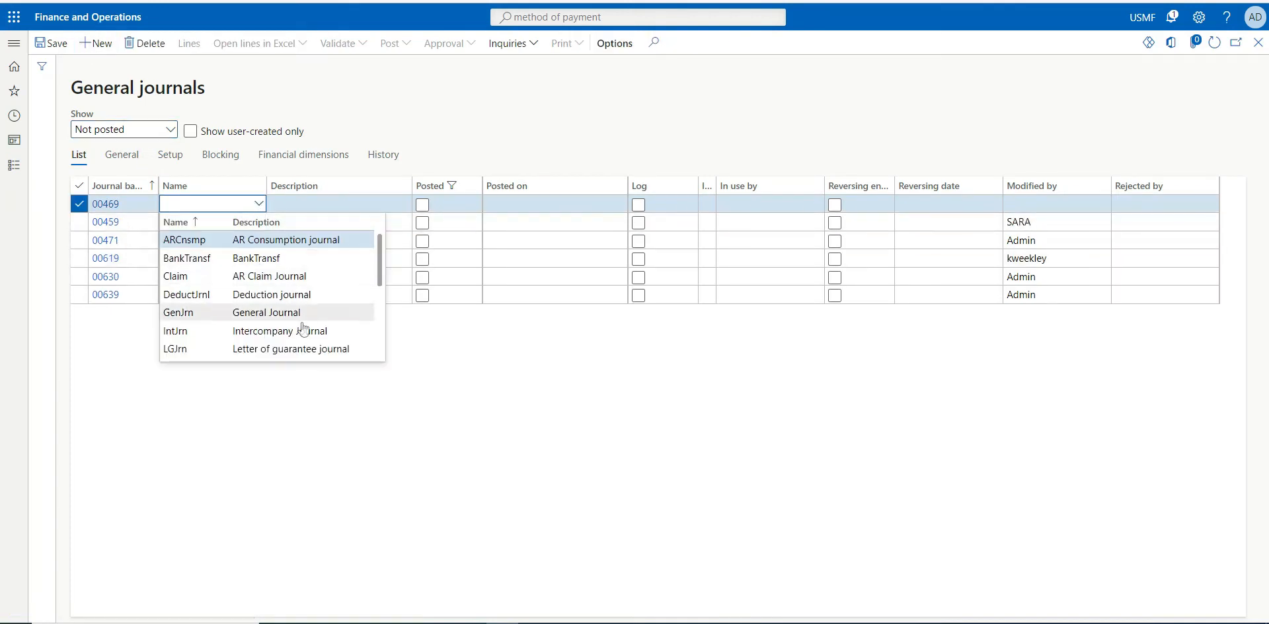
{"action": "left_click", "coordinate": [187, 259]}
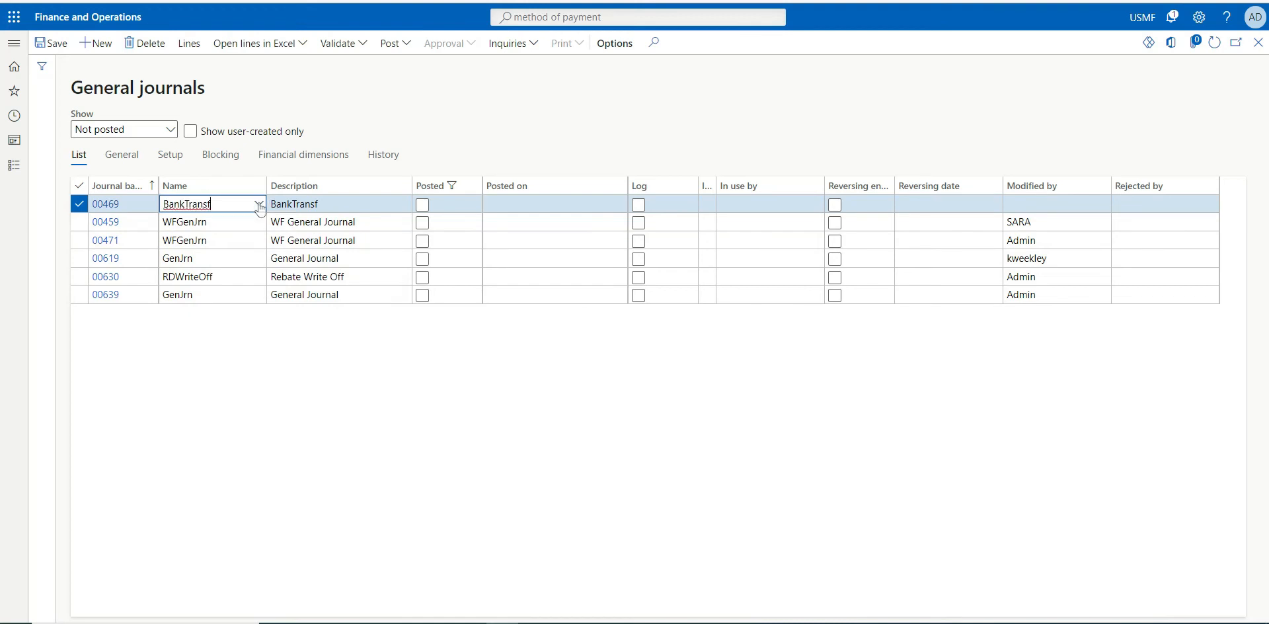
{"action": "left_click", "coordinate": [259, 203]}
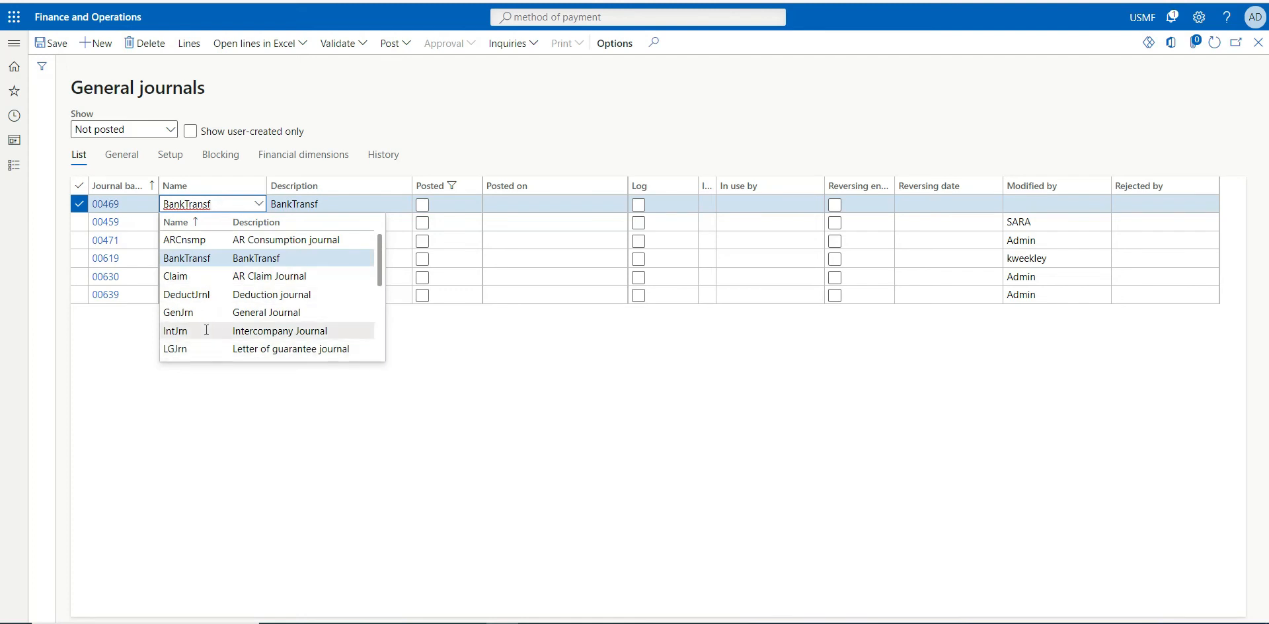
{"action": "left_click", "coordinate": [176, 312]}
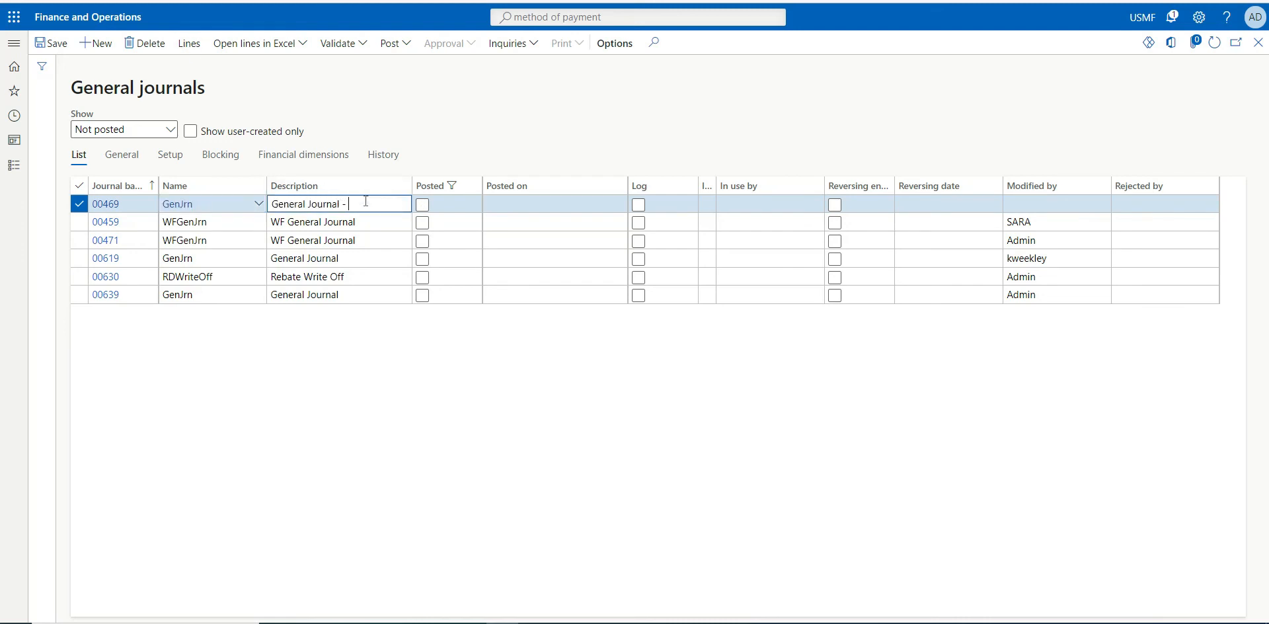
{"action": "type", "text": "brank r"}
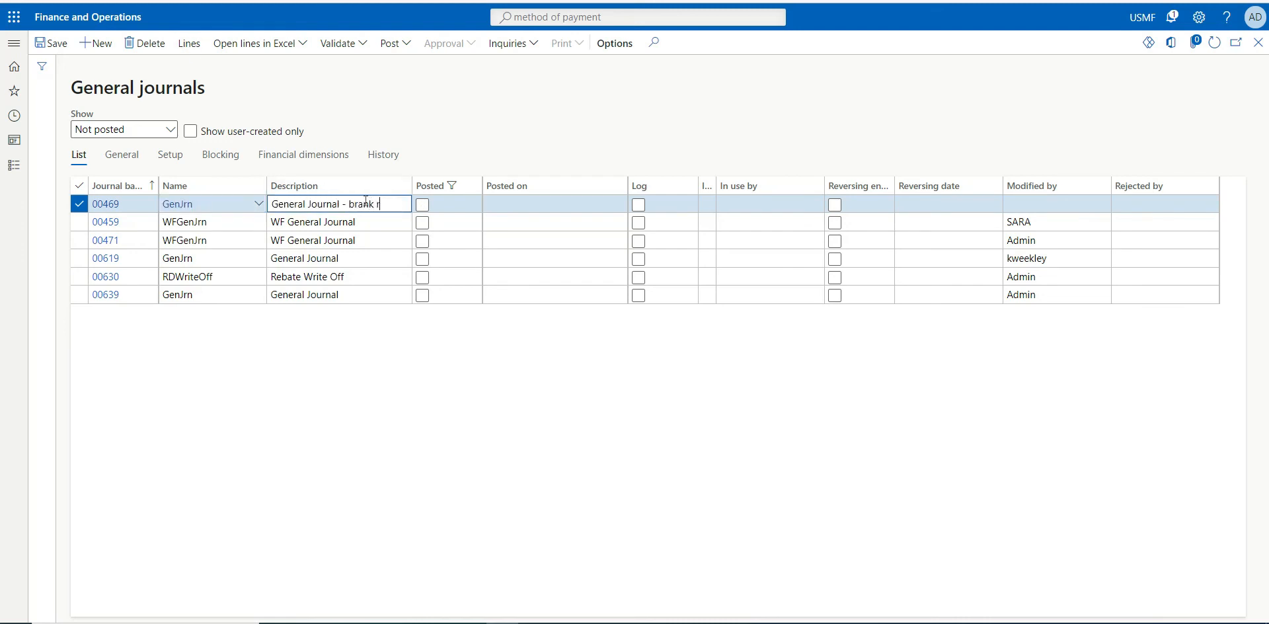
{"action": "type", "text": "tran"}
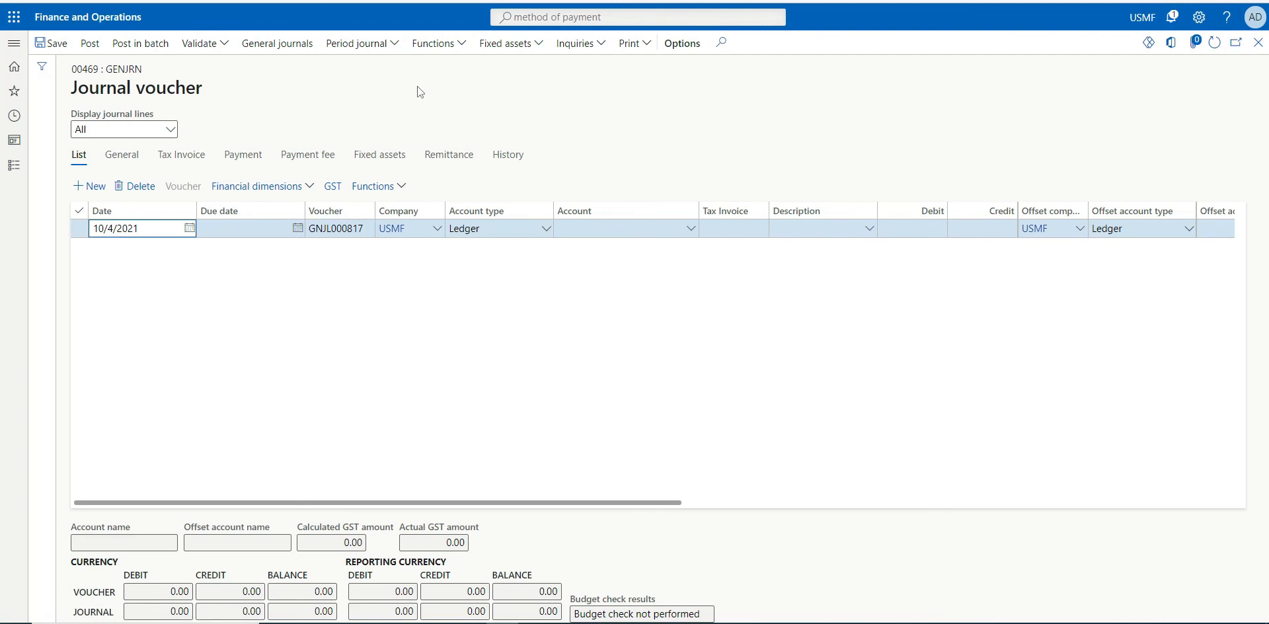
- Load the 248,949.00 bridged transaction APPM001216 into the journal from Select bridged transactions
{"action": "left_click", "coordinate": [435, 43]}
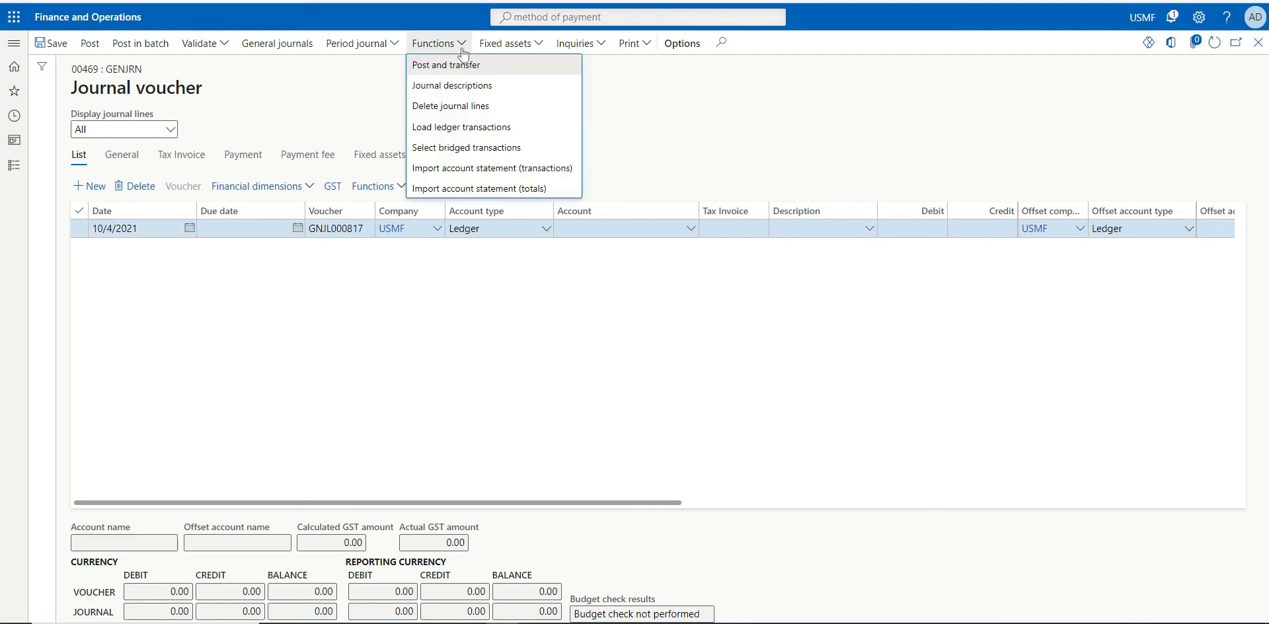
{"action": "mouse_move", "coordinate": [489, 151]}
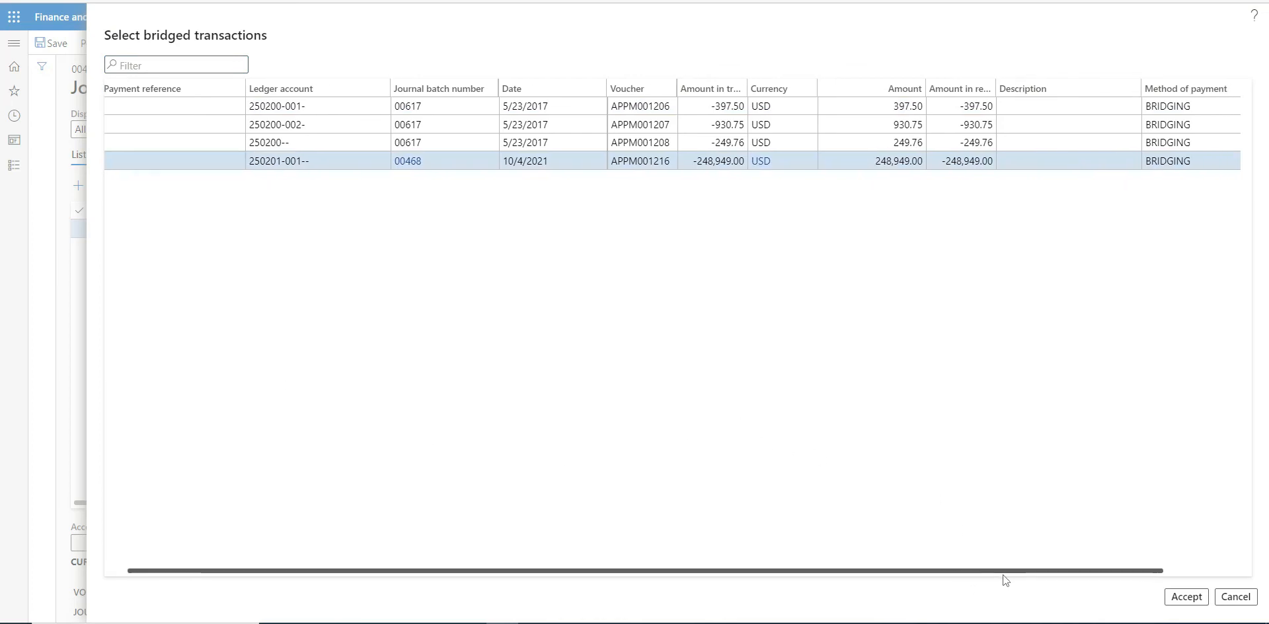
{"action": "left_click", "coordinate": [112, 160]}
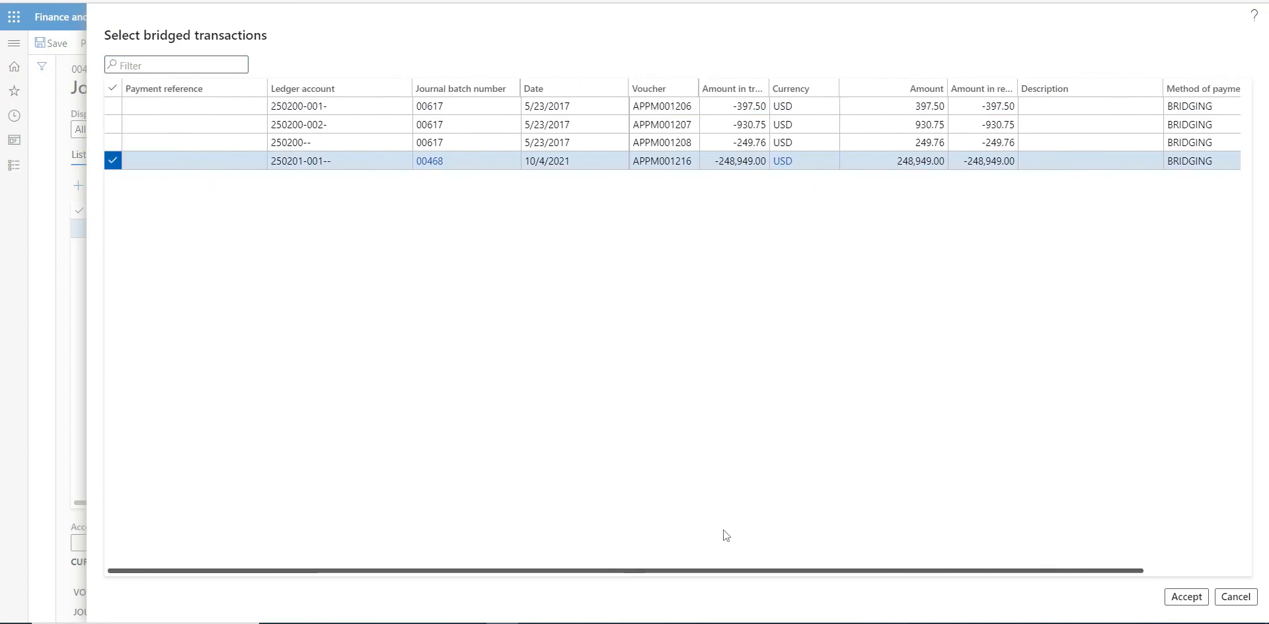
{"action": "mouse_move", "coordinate": [880, 469]}
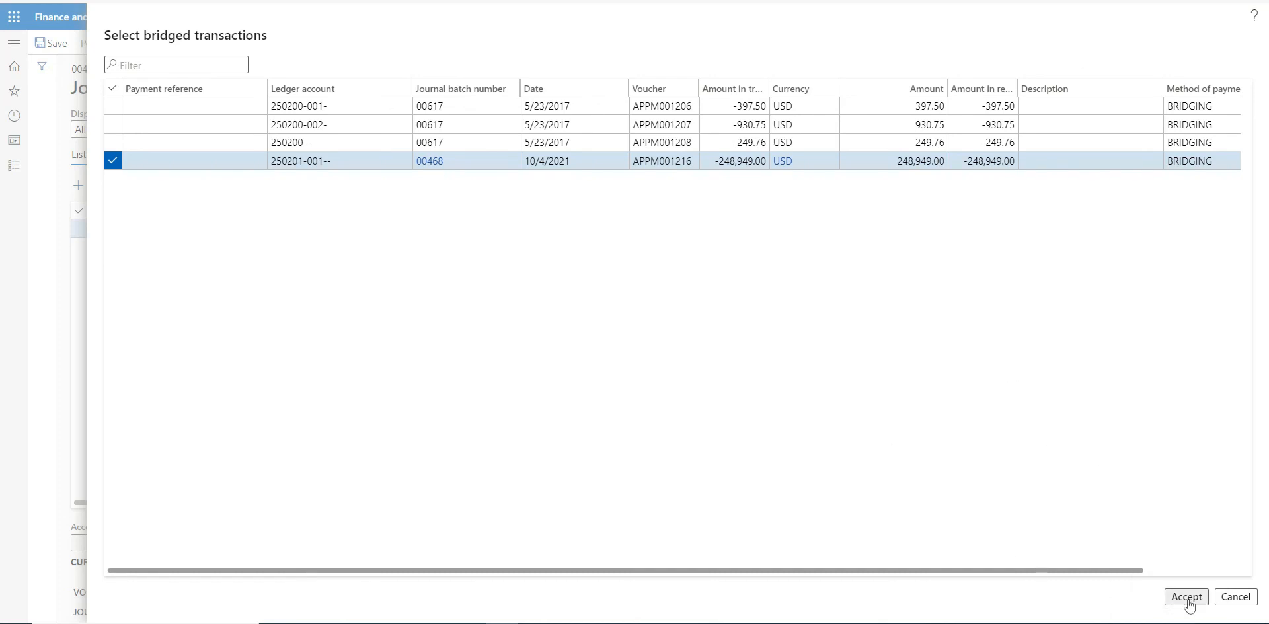
{"action": "left_click", "coordinate": [1185, 596]}
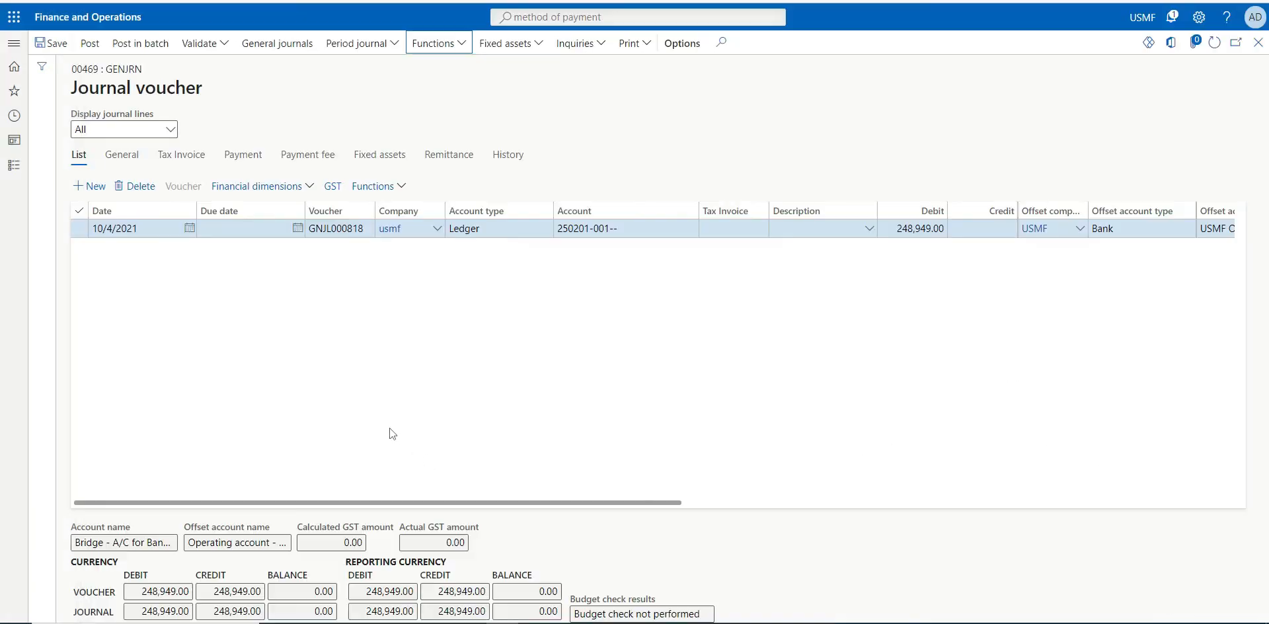
{"action": "mouse_move", "coordinate": [686, 446]}
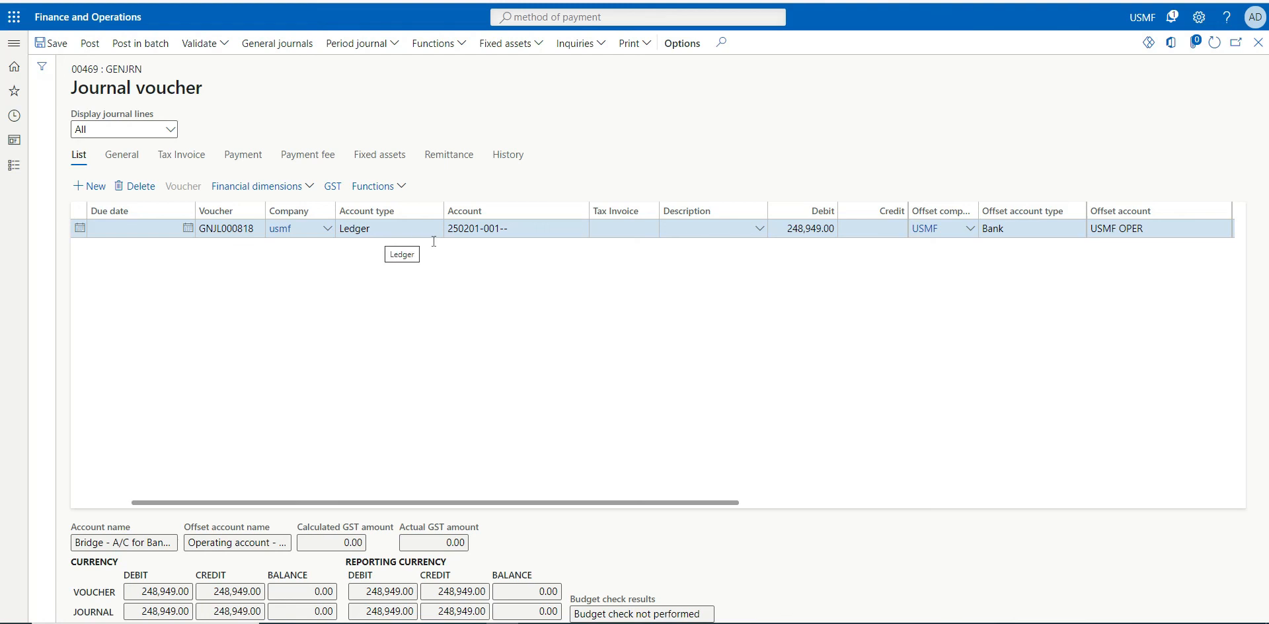
{"action": "mouse_move", "coordinate": [706, 505]}
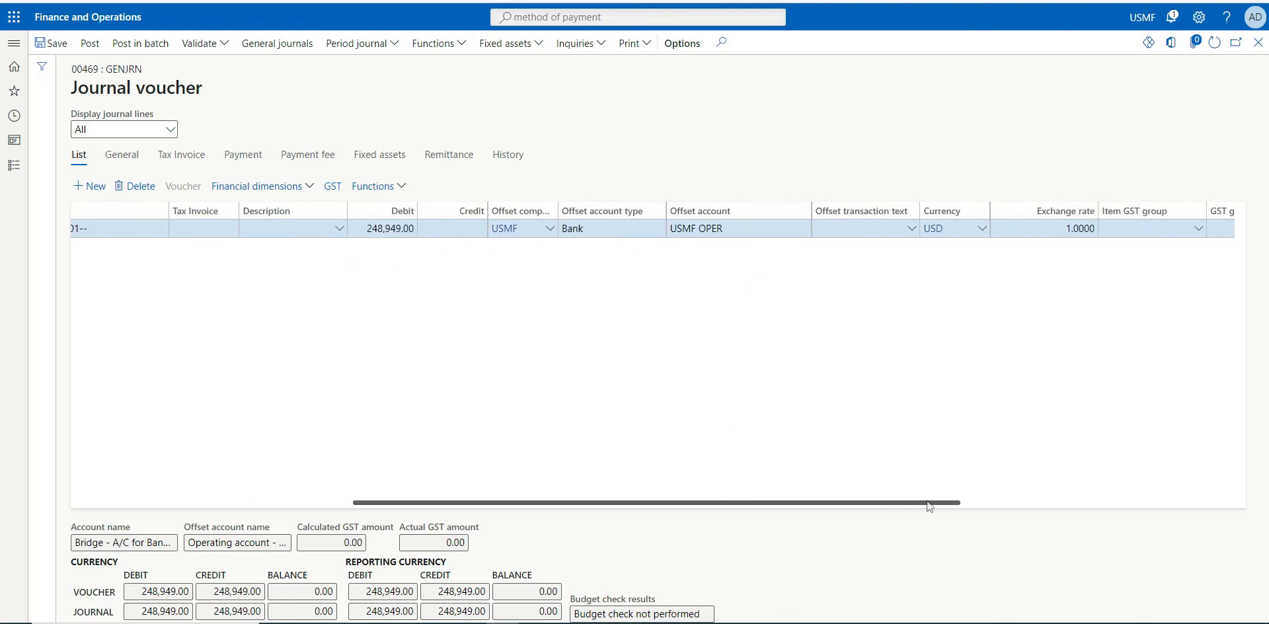
- Verify the line's offset bank account and post general journal 00469
{"action": "scroll", "scroll_direction": "right", "scroll_amount": 3}
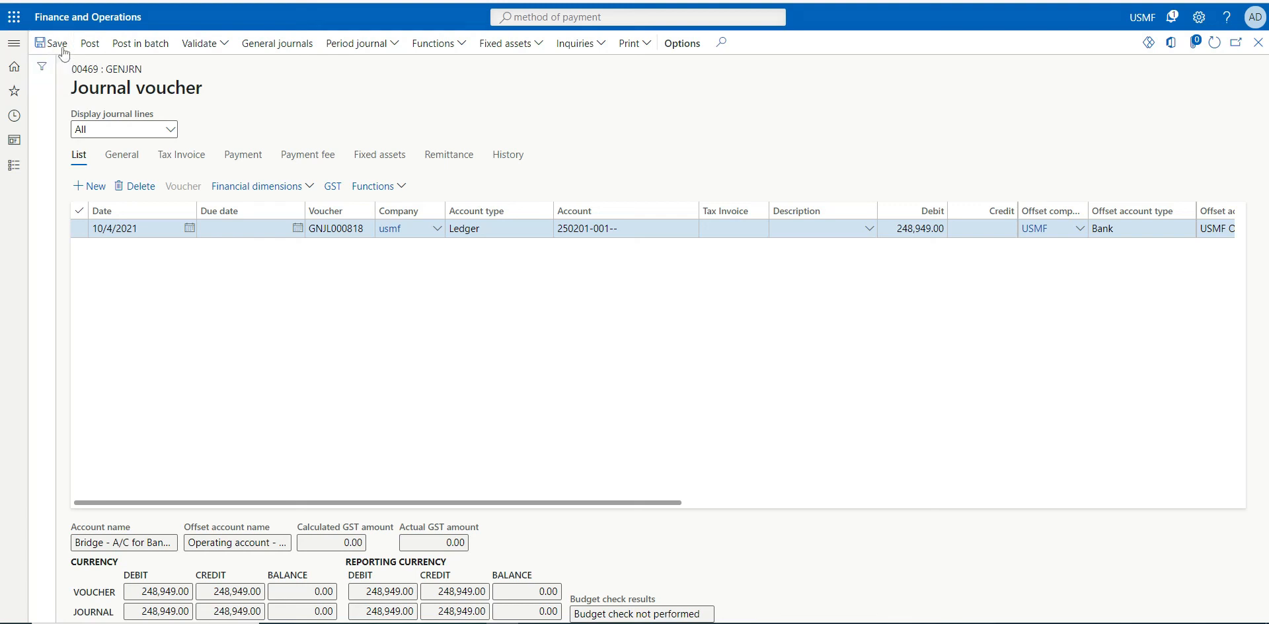
{"action": "left_click", "coordinate": [89, 43]}
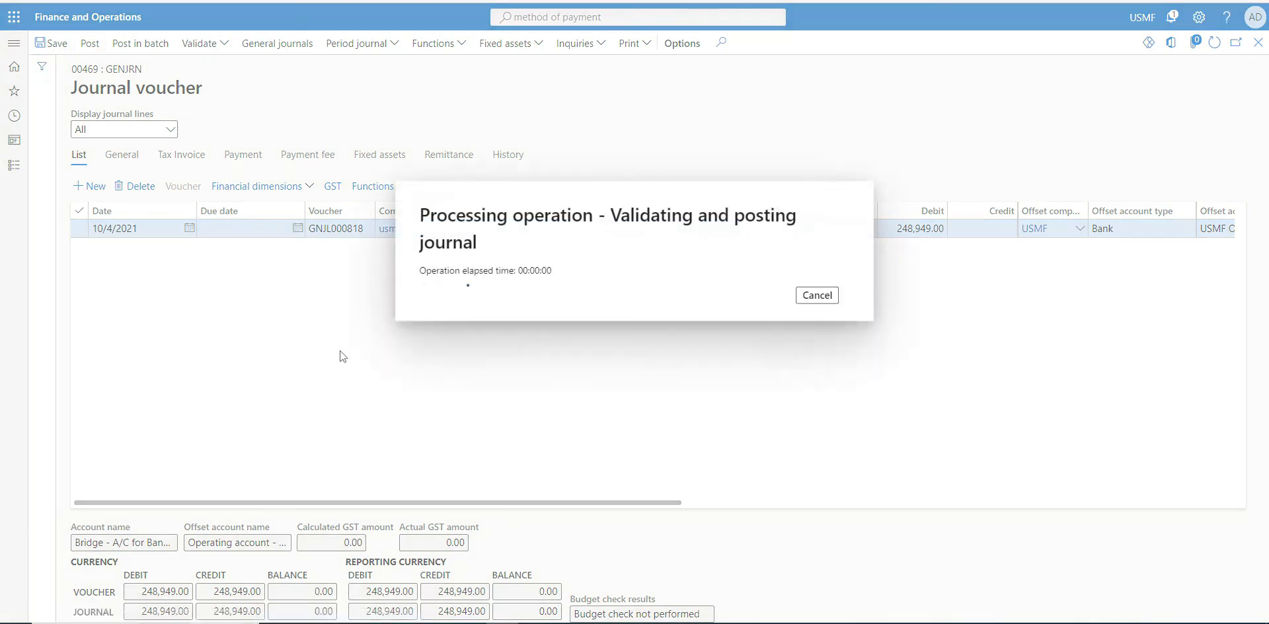